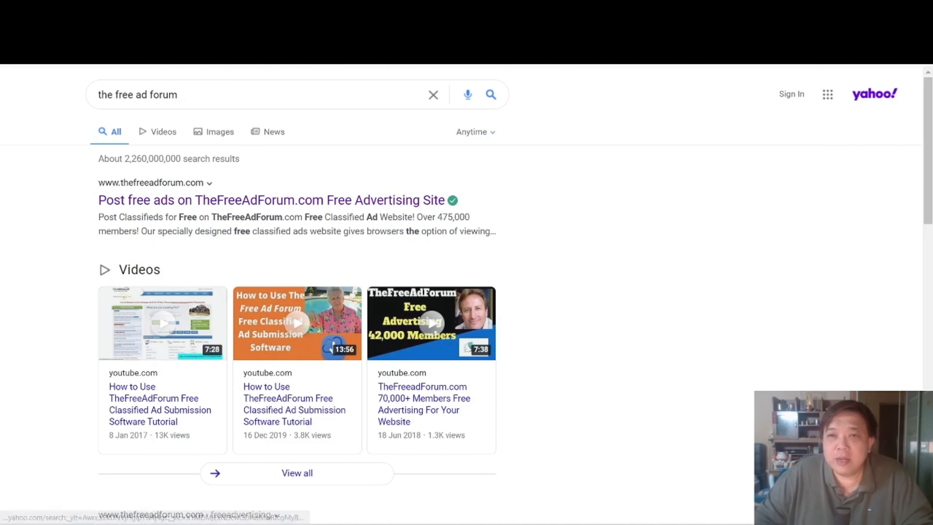
# Go to TheFreeAdForum.com from the Yahoo search results
pyautogui.click(246, 200)
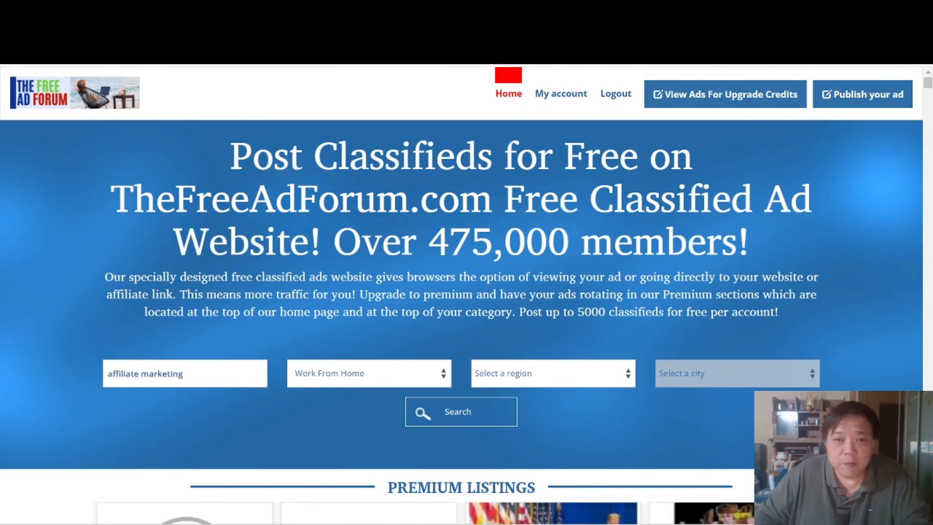
# Search the listings for 'affiliate marketing' in the Work From Home category
pyautogui.scroll(-3)
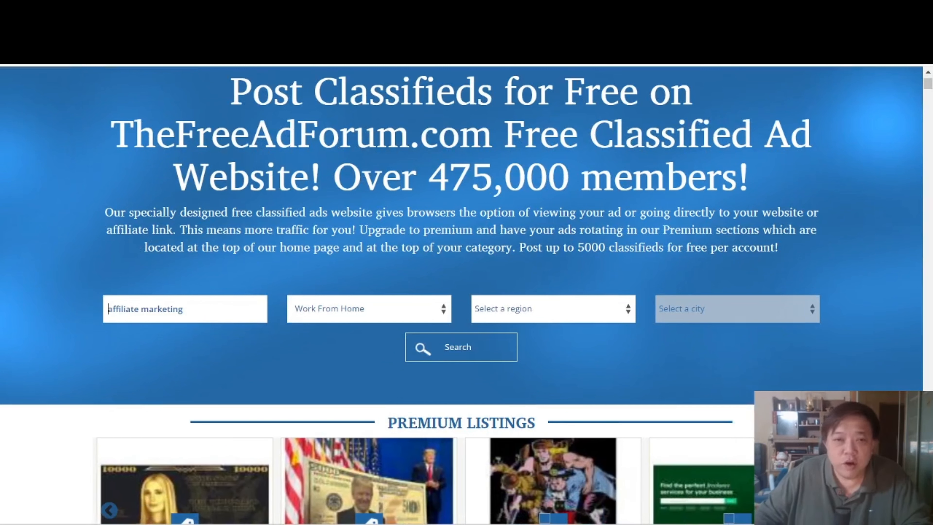
pyautogui.click(368, 308)
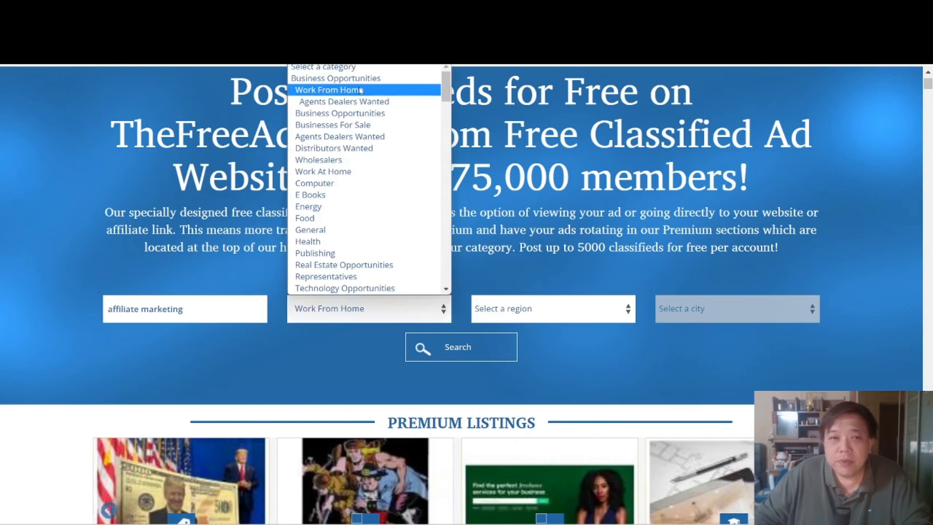
pyautogui.moveTo(356, 114)
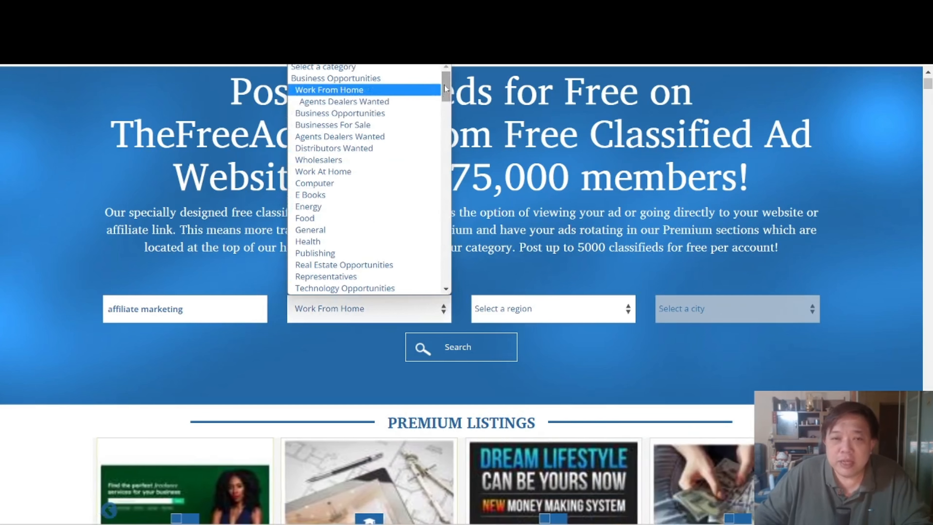
pyautogui.scroll(-3)
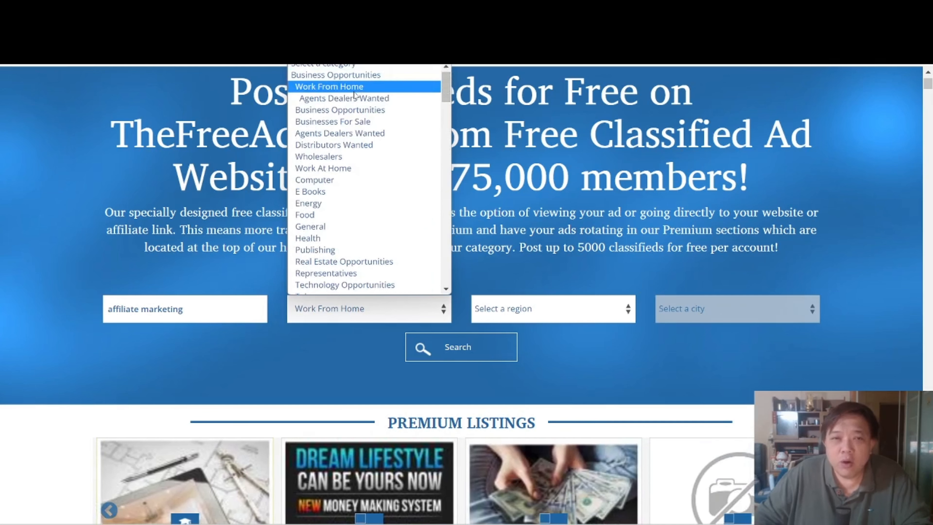
pyautogui.click(331, 86)
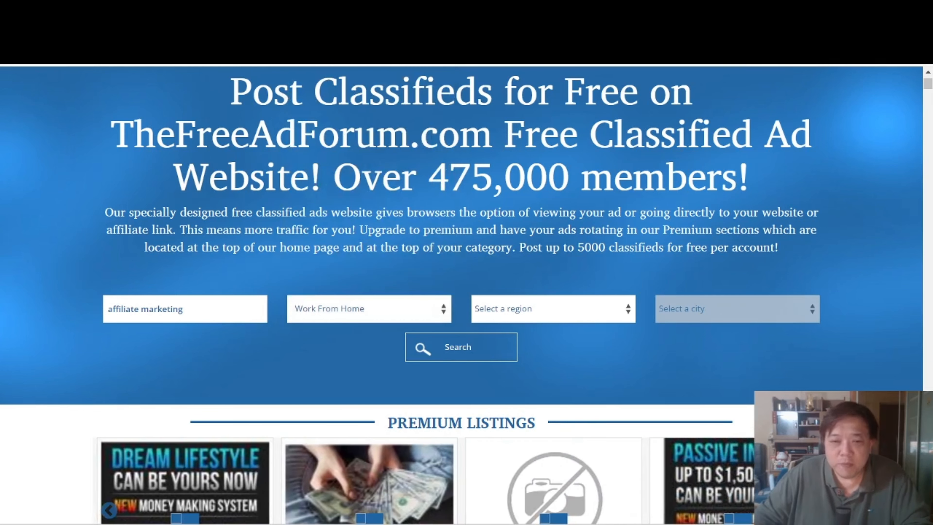
pyautogui.click(460, 347)
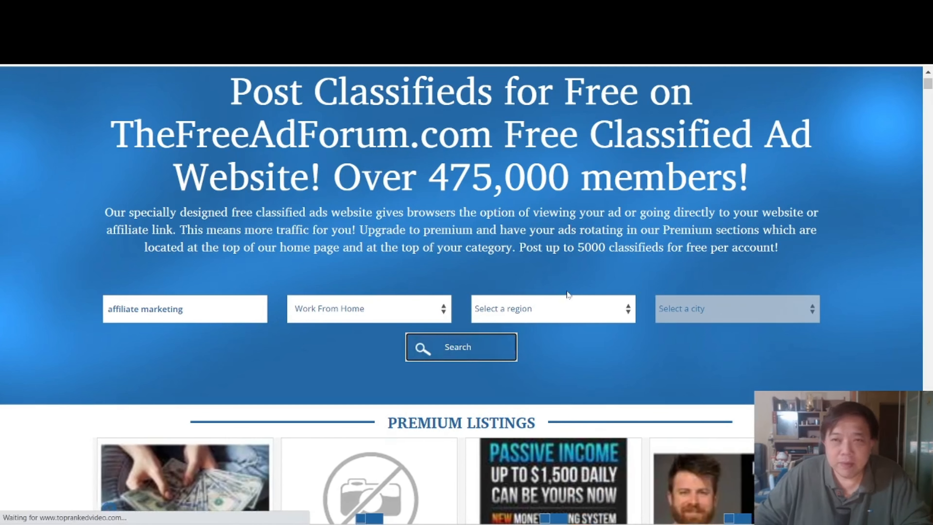
# Browse down the Work From Home results past the premium listings and repeated daily-pay ads
pyautogui.click(461, 347)
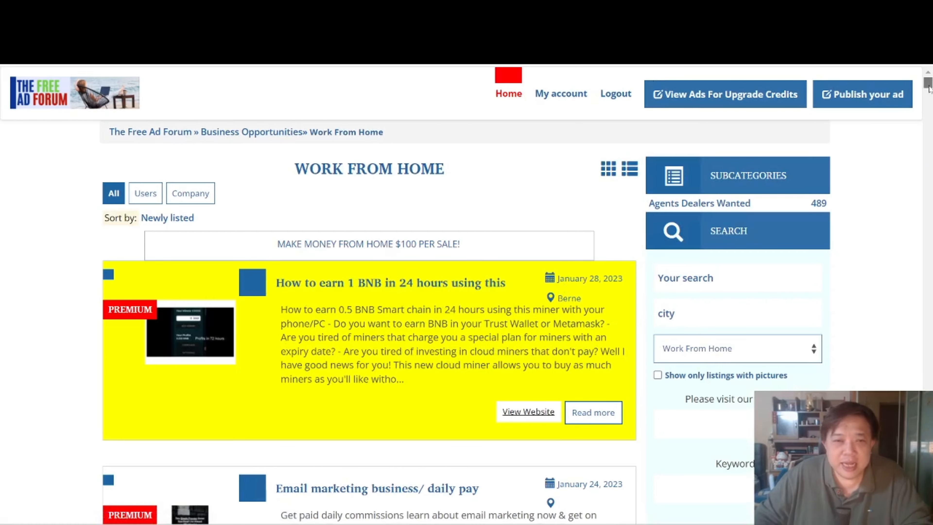
pyautogui.scroll(-3)
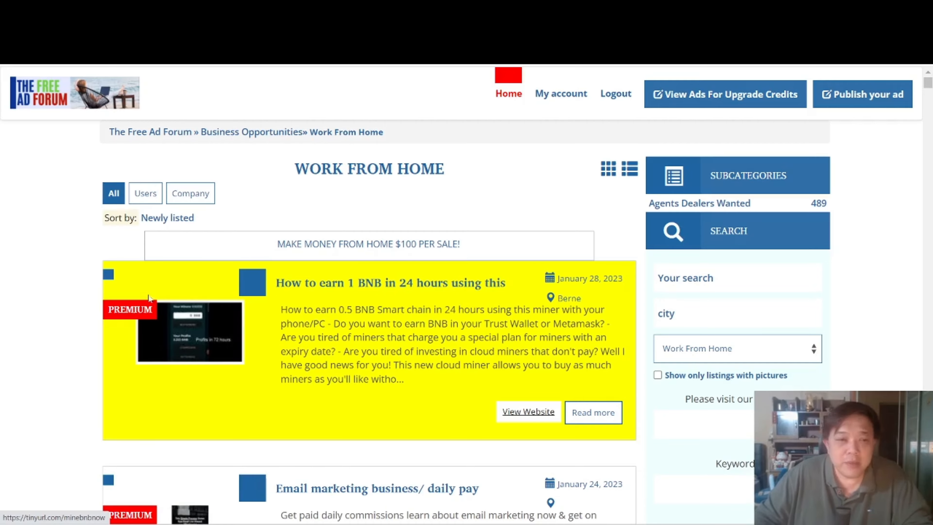
pyautogui.scroll(-3)
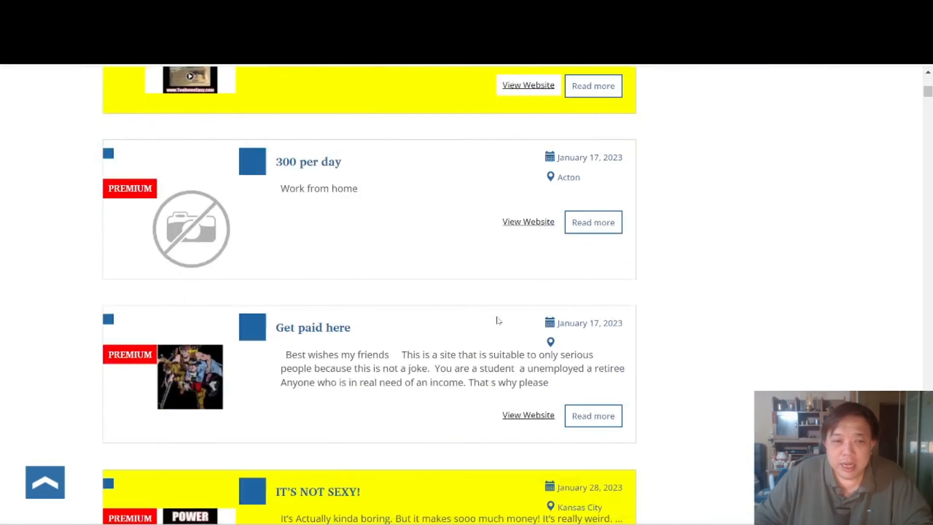
pyautogui.scroll(-3)
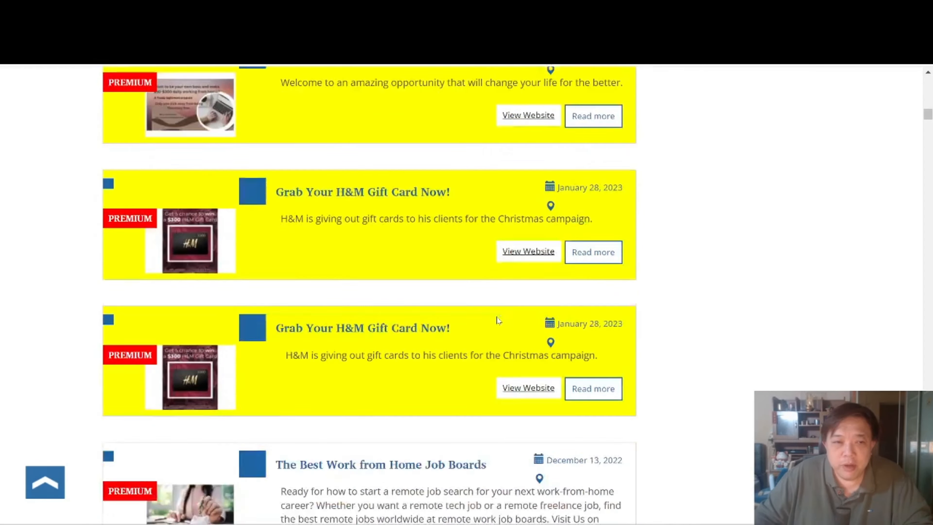
pyautogui.scroll(-3)
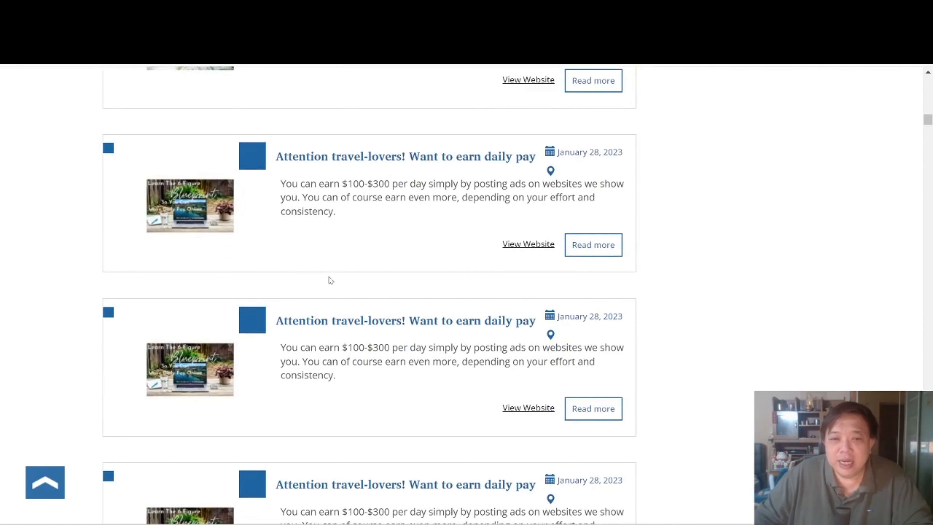
pyautogui.scroll(-3)
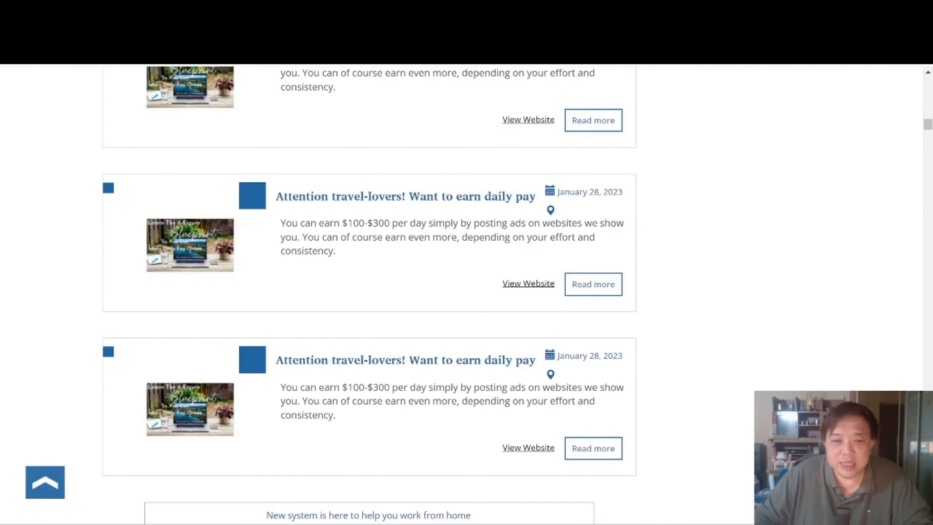
pyautogui.scroll(-3)
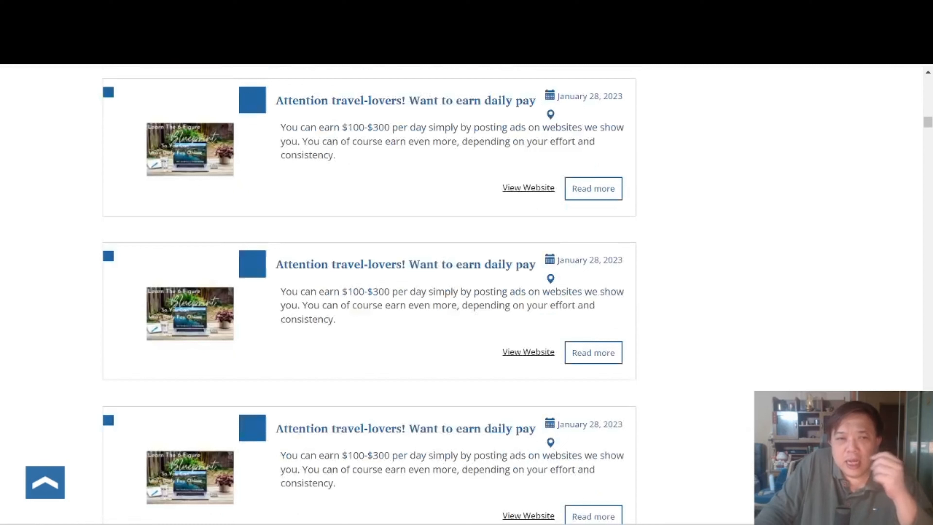
pyautogui.scroll(-3)
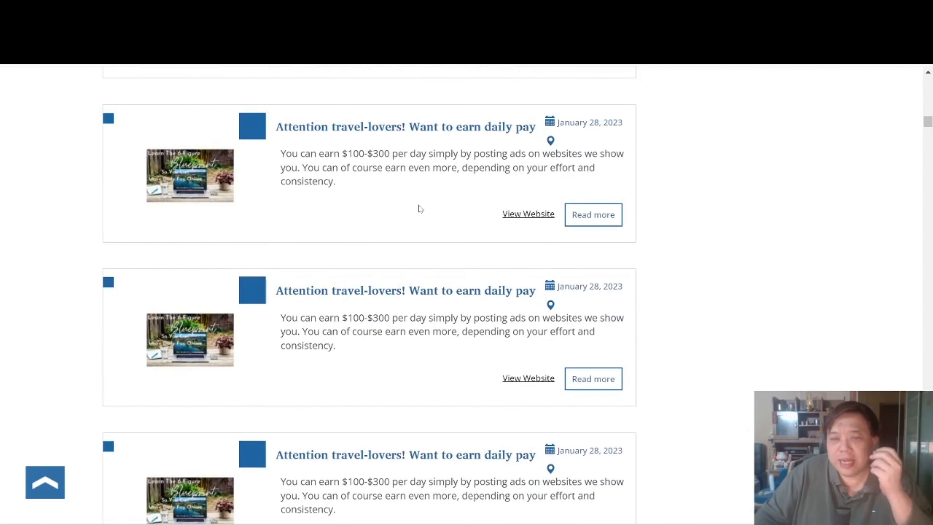
pyautogui.scroll(-3)
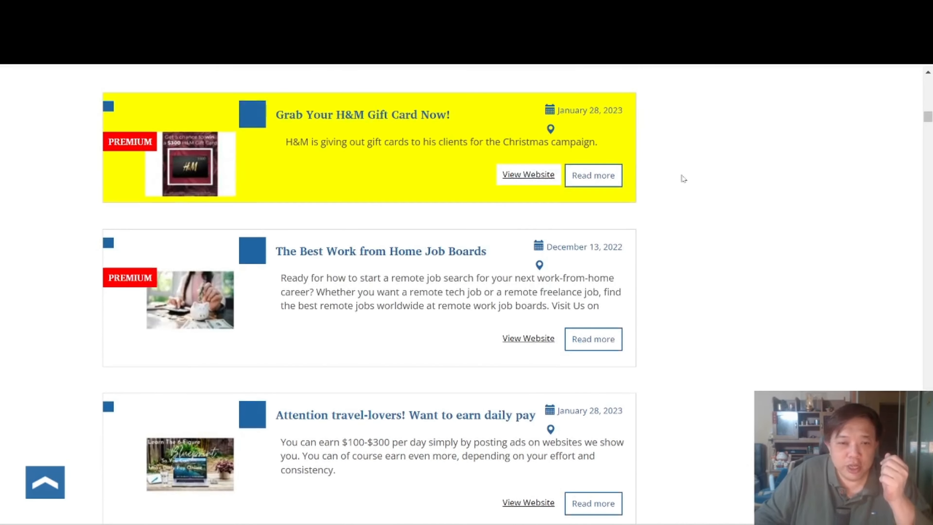
pyautogui.scroll(-3)
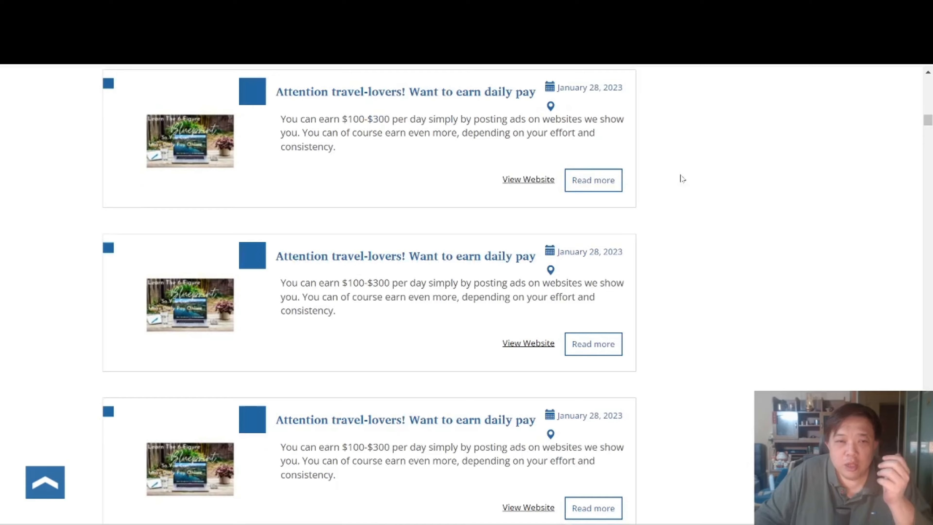
pyautogui.scroll(-3)
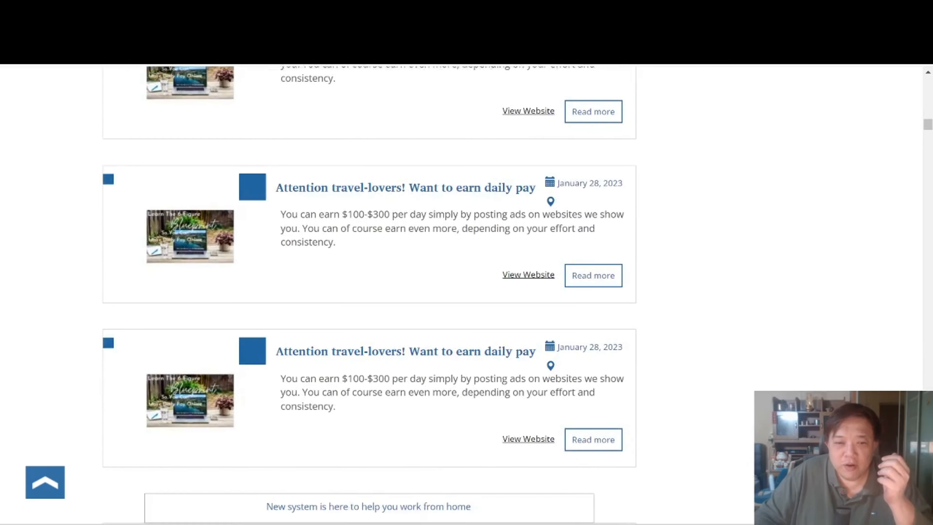
pyautogui.scroll(-3)
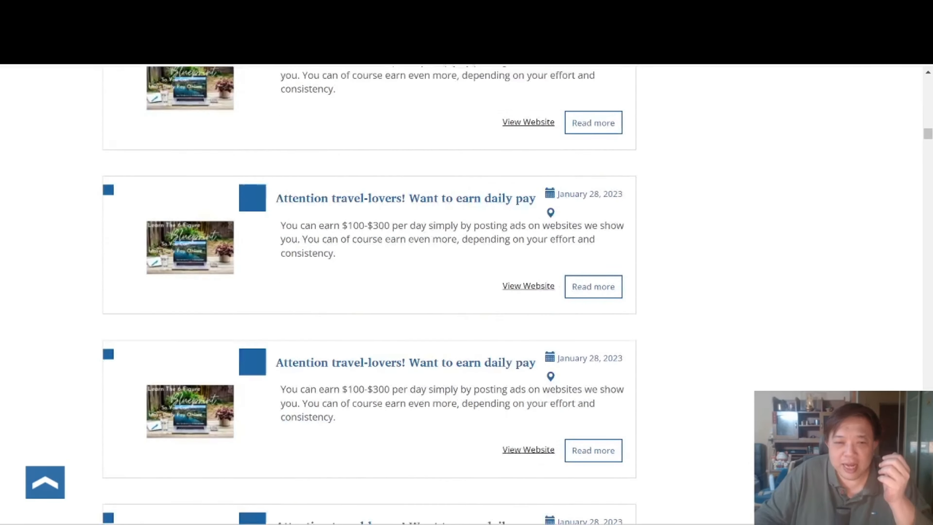
pyautogui.scroll(-3)
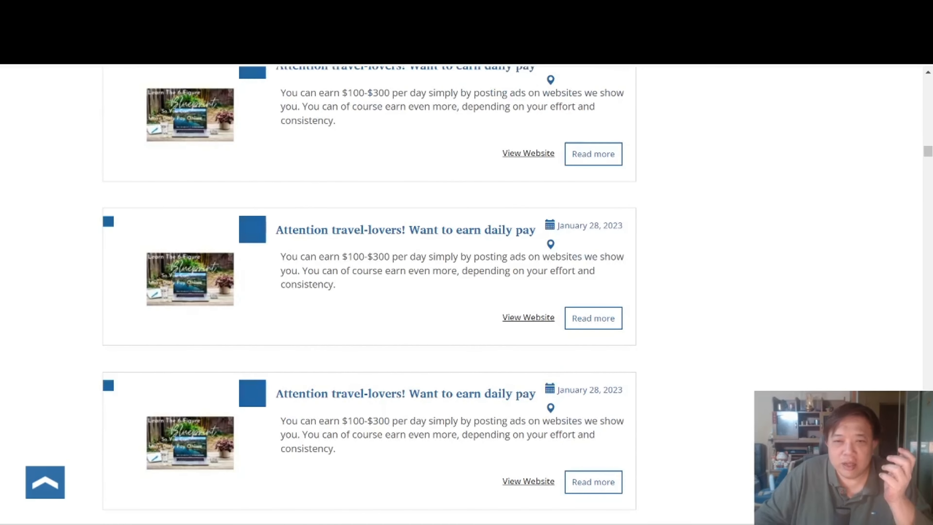
pyautogui.scroll(-3)
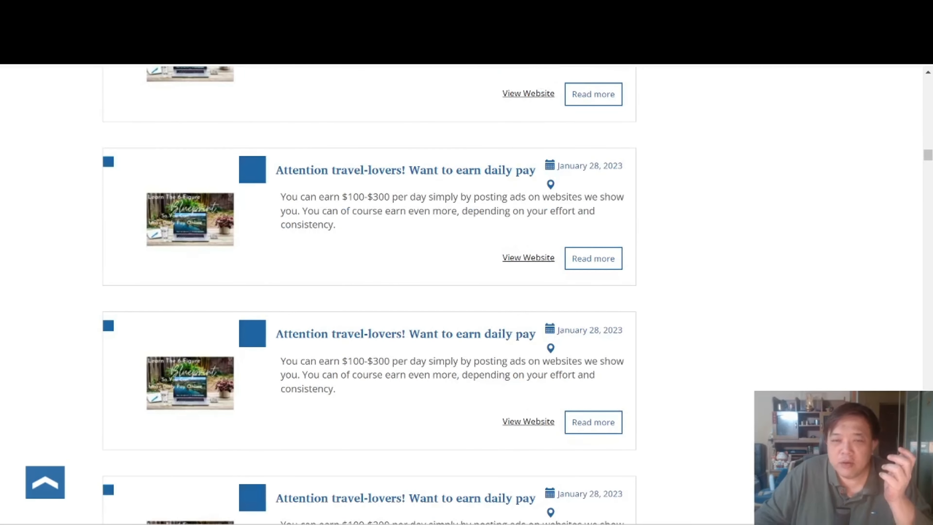
pyautogui.scroll(-3)
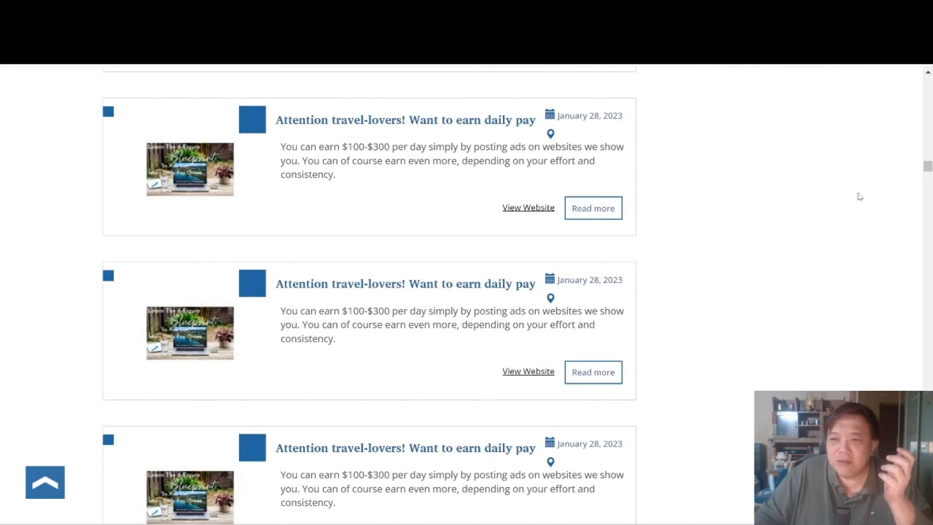
pyautogui.scroll(-3)
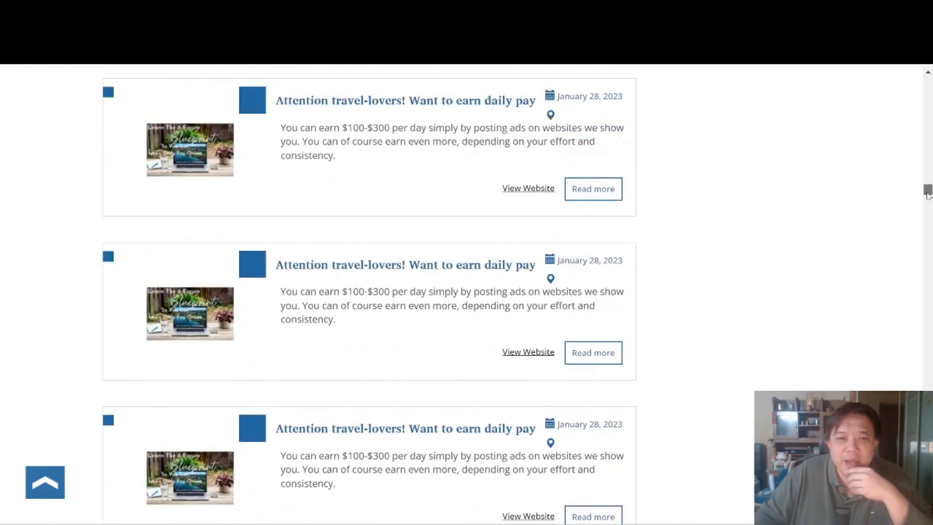
pyautogui.scroll(-3)
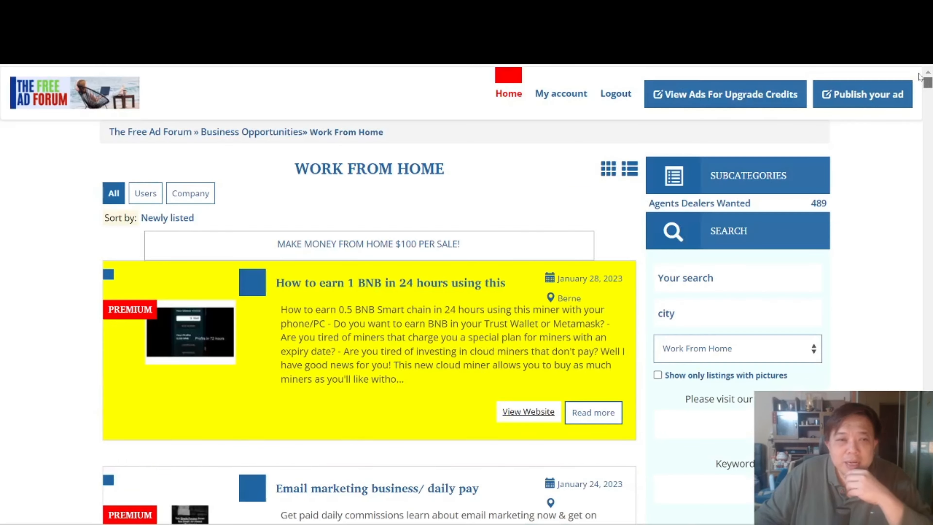
# Highlight the description text of the 'Email marketing business/ daily pay' ad
pyautogui.scroll(-3)
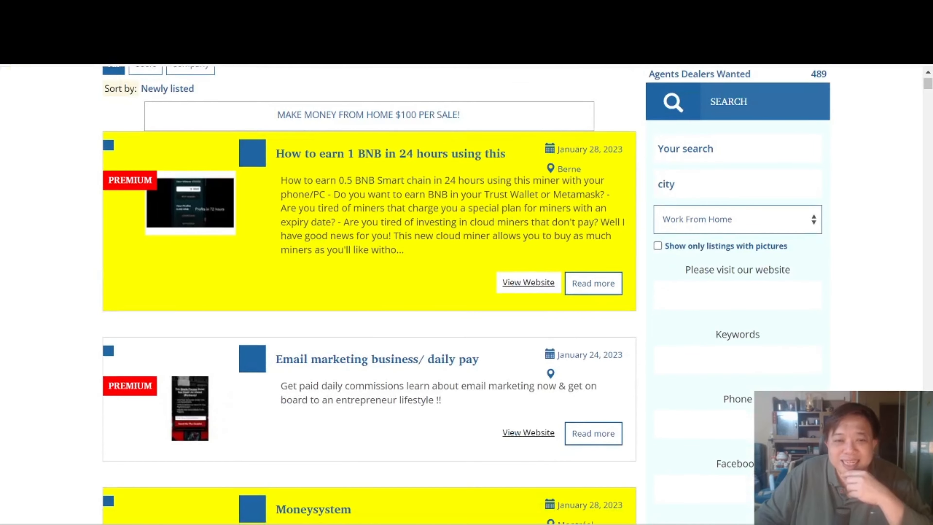
pyautogui.scroll(-3)
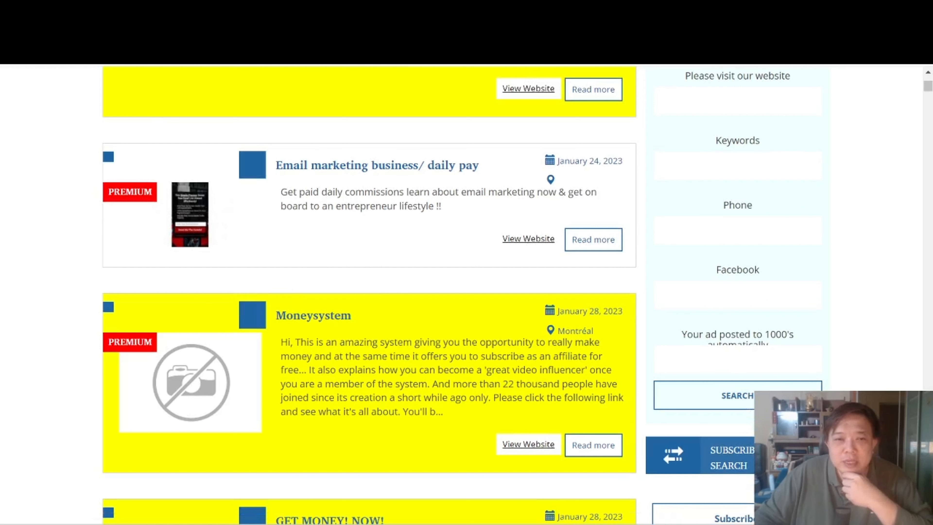
pyautogui.moveTo(280, 192); pyautogui.dragTo(439, 206)
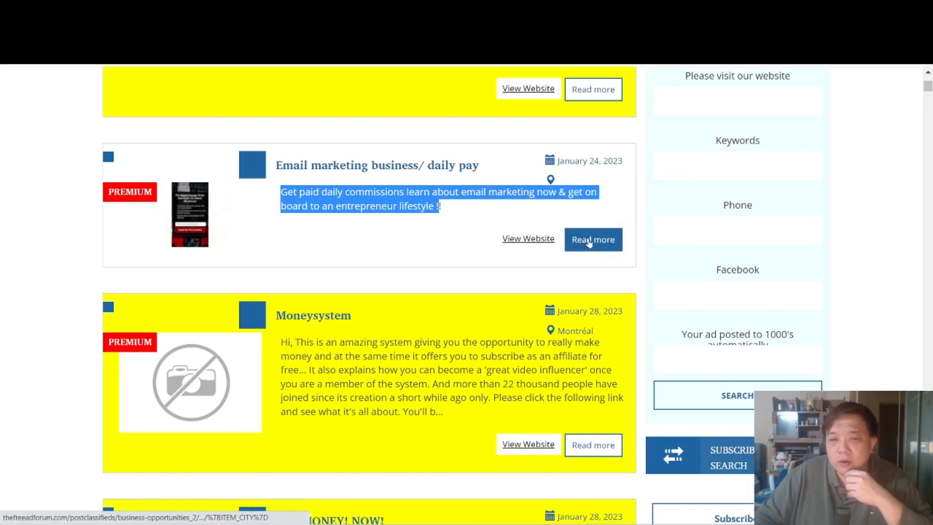
pyautogui.moveTo(589, 244)
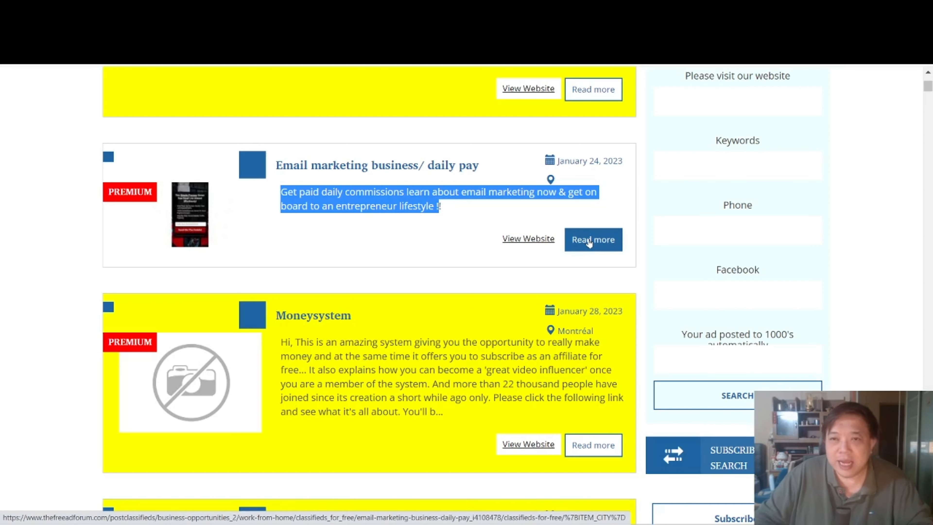
# View the full 'Email marketing business/ daily pay' ad page with its website link
pyautogui.click(593, 240)
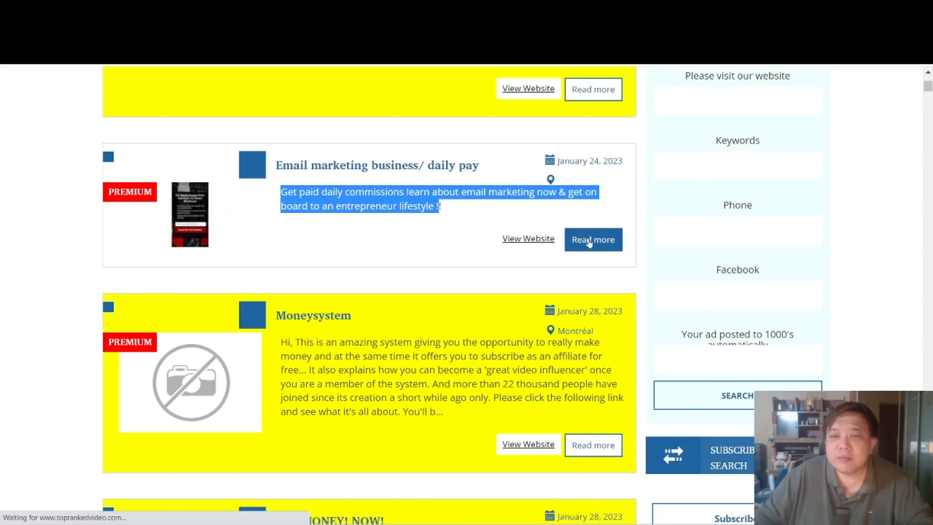
pyautogui.click(593, 239)
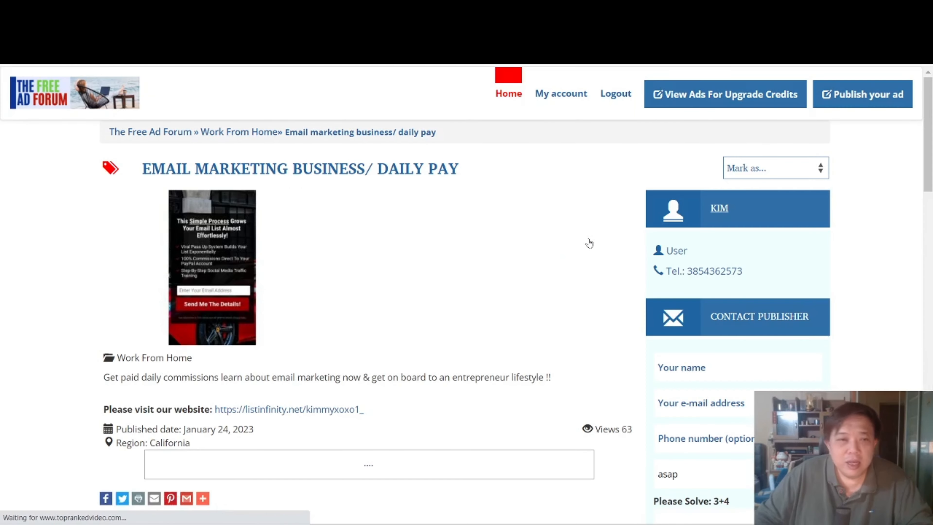
pyautogui.scroll(-3)
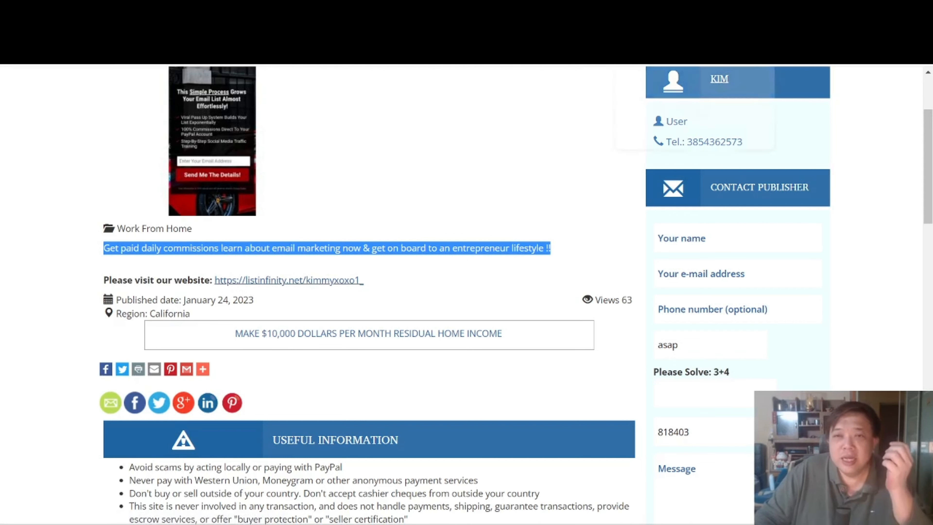
# Review the listinfinity.net landing page linked in the ad, then begin publishing a new listing
pyautogui.click(288, 281)
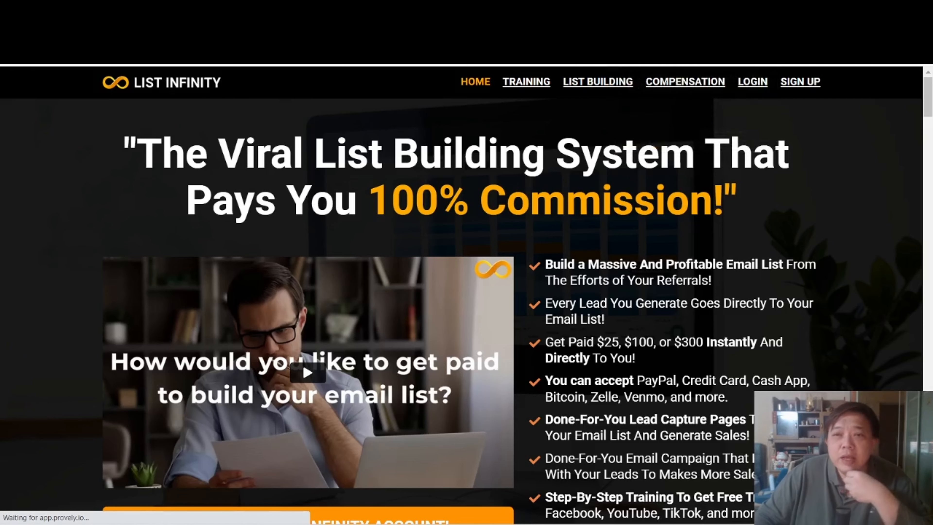
pyautogui.scroll(-3)
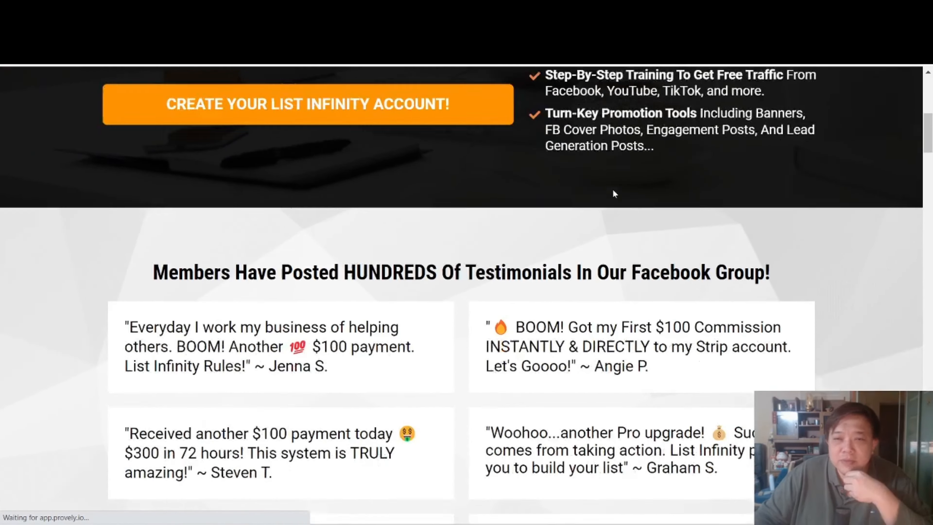
pyautogui.scroll(3)
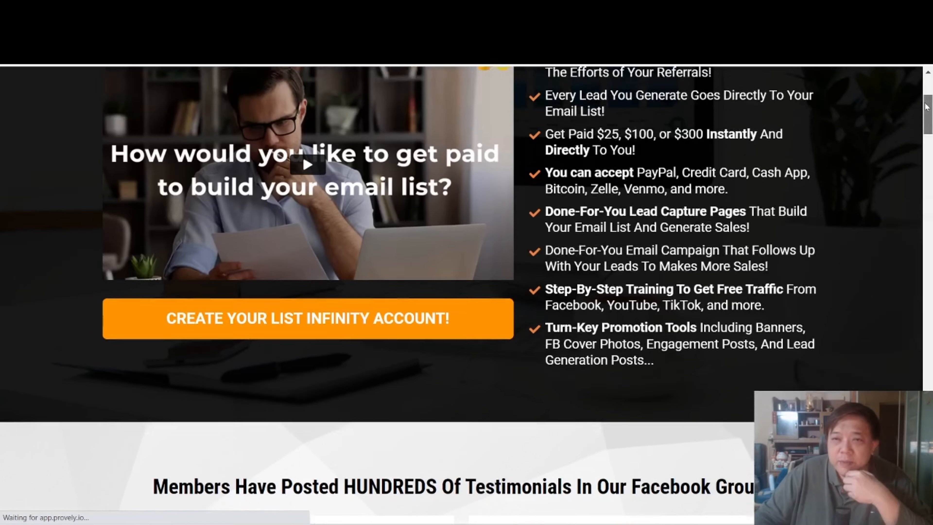
pyautogui.scroll(-3)
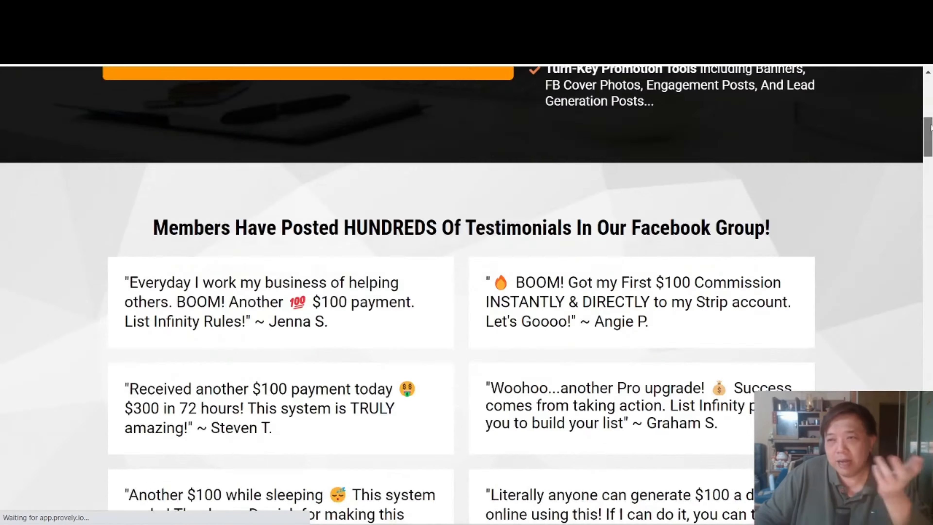
pyautogui.scroll(3)
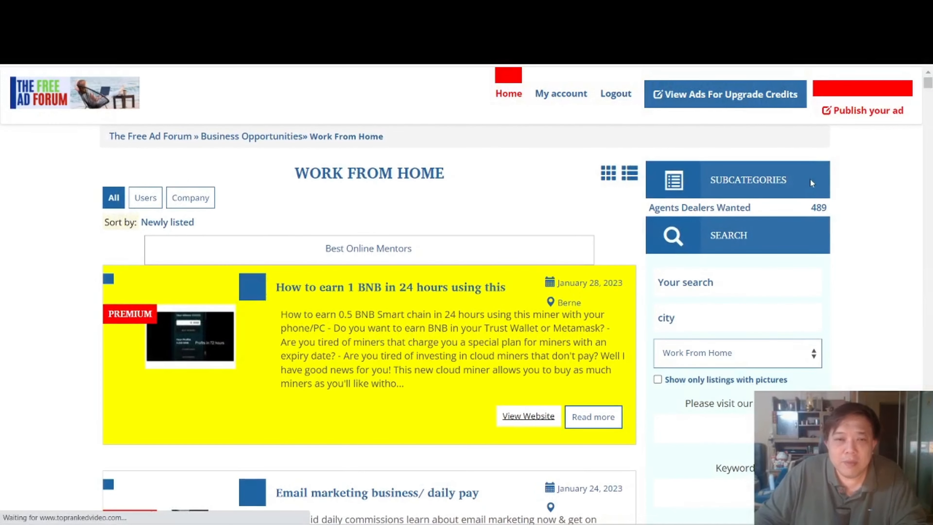
pyautogui.click(862, 110)
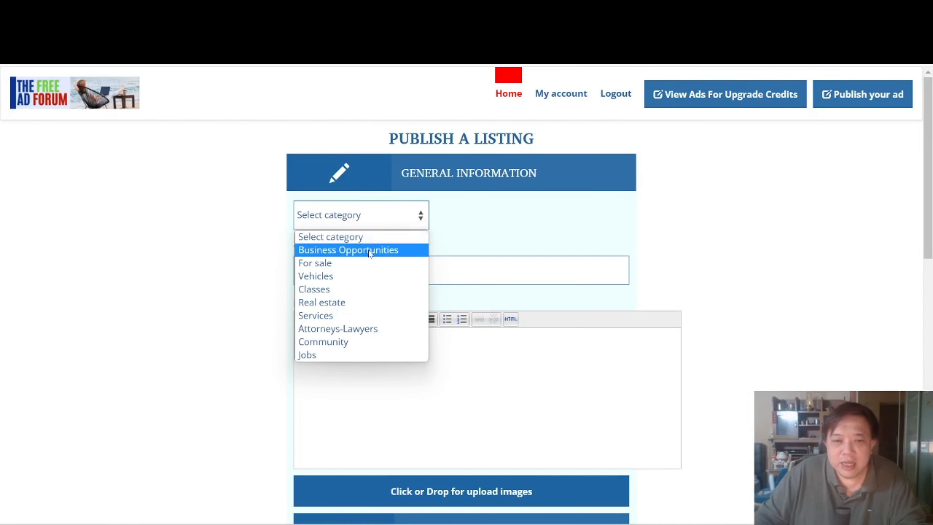
# Set the listing's category and subcategory both to Business Opportunities
pyautogui.click(348, 250)
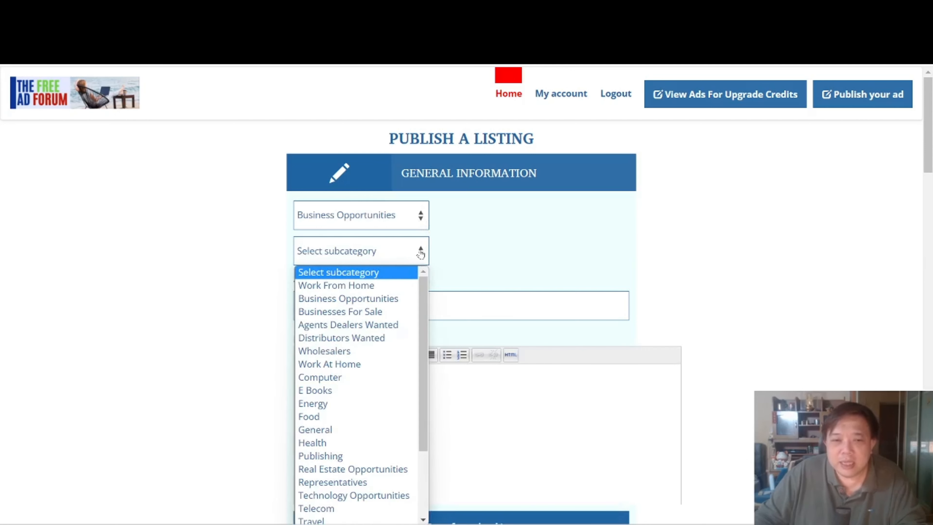
pyautogui.moveTo(353, 286)
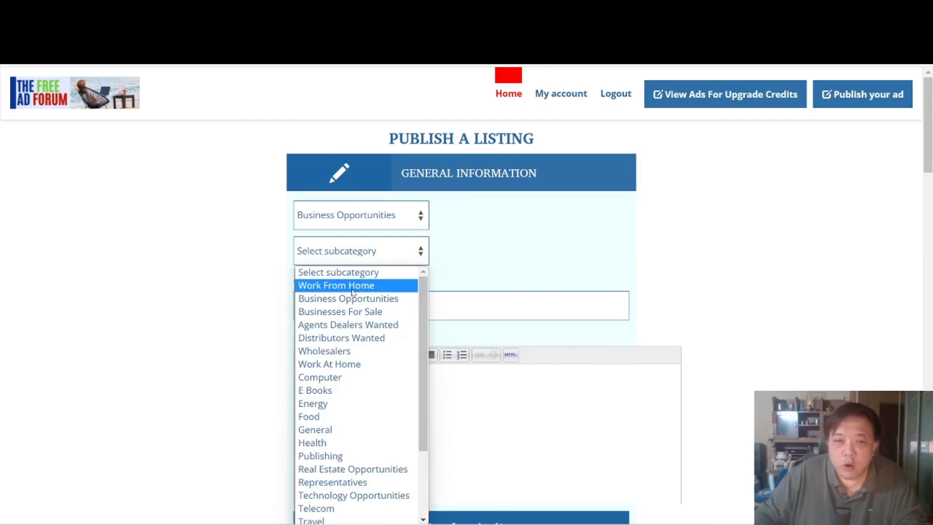
pyautogui.moveTo(339, 312)
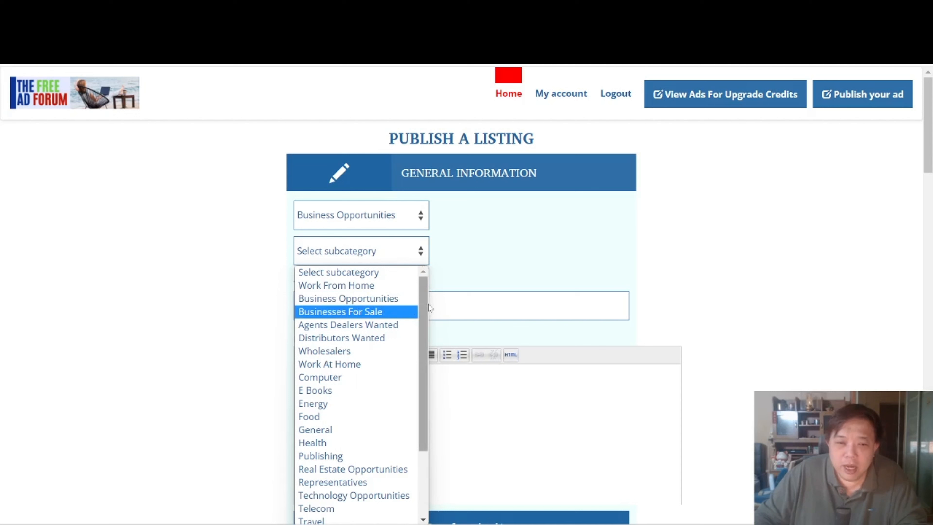
pyautogui.scroll(-3)
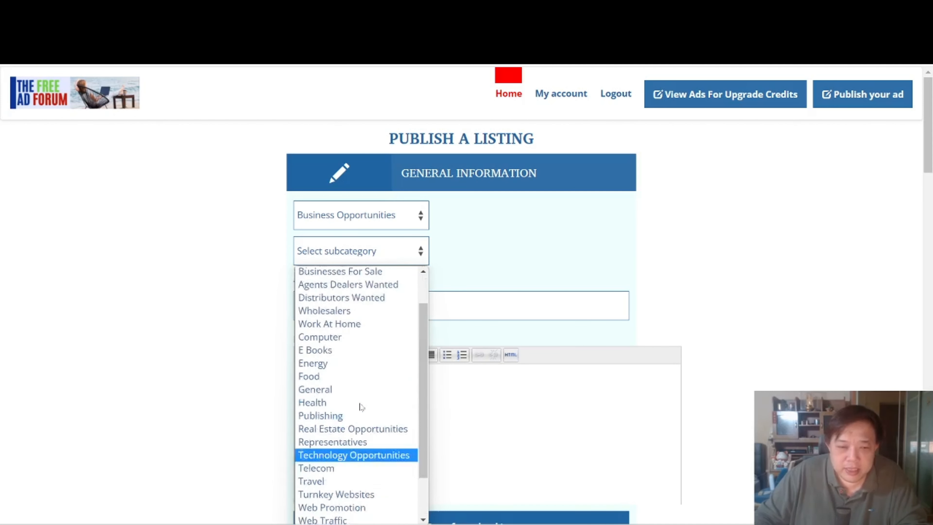
pyautogui.scroll(-3)
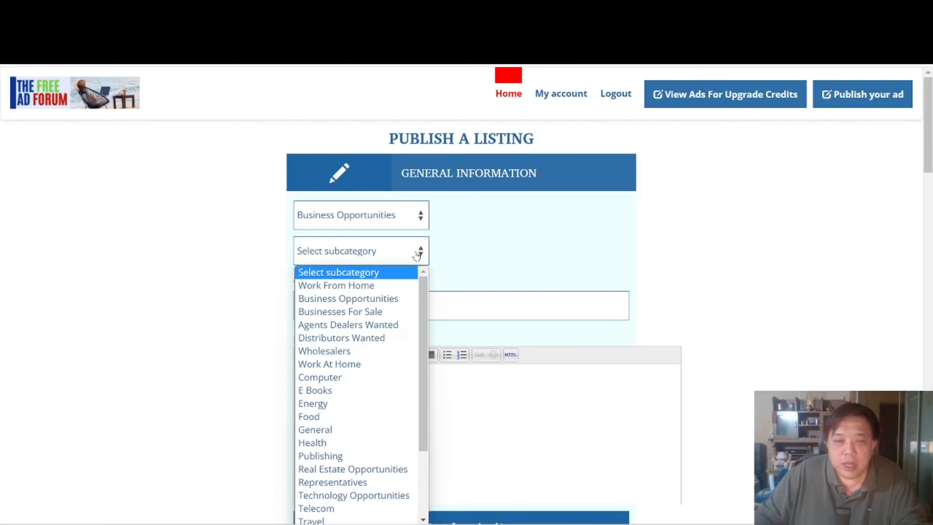
pyautogui.click(336, 285)
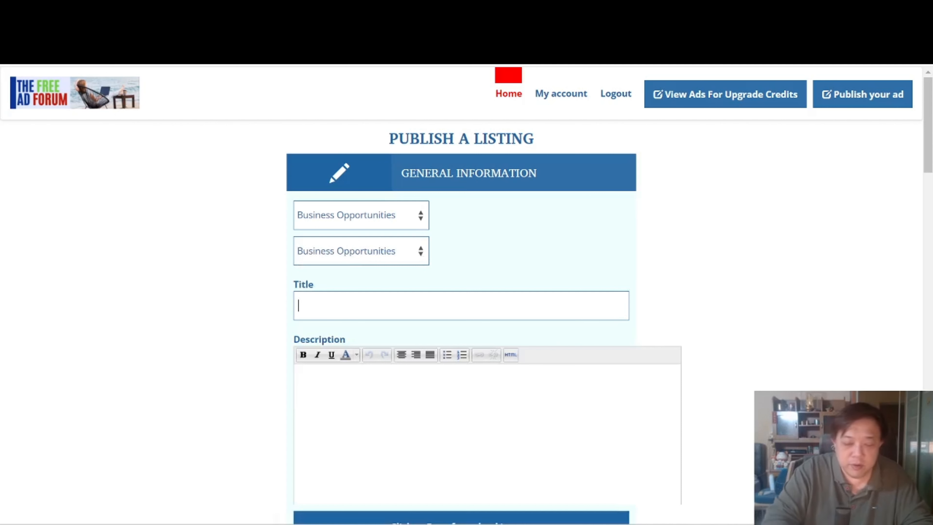
# Enter the title Learn The Only True "Push Button" System
pyautogui.write('Learn Emai')
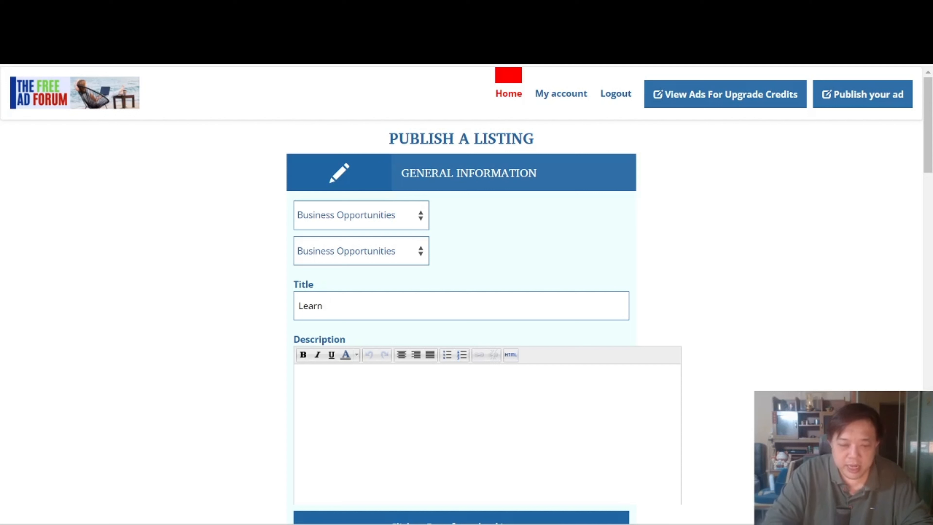
pyautogui.write('The Only t')
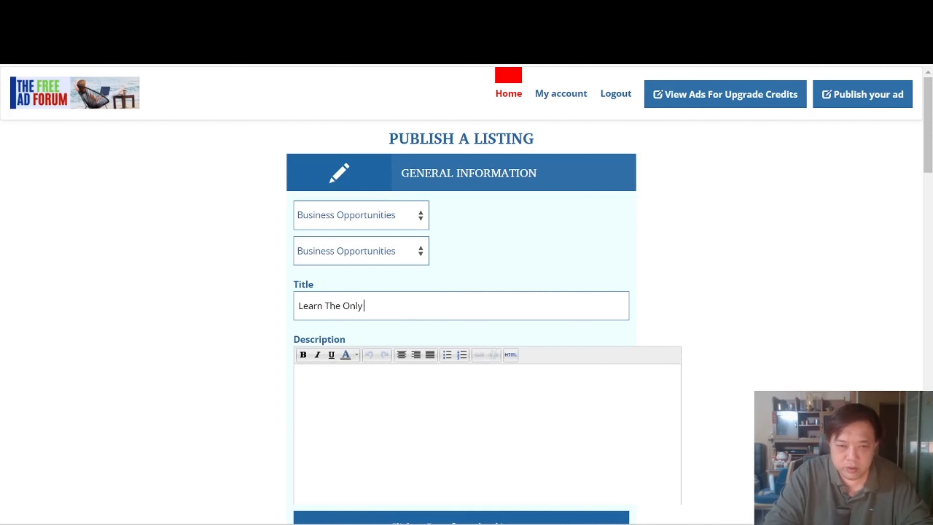
pyautogui.write('True')
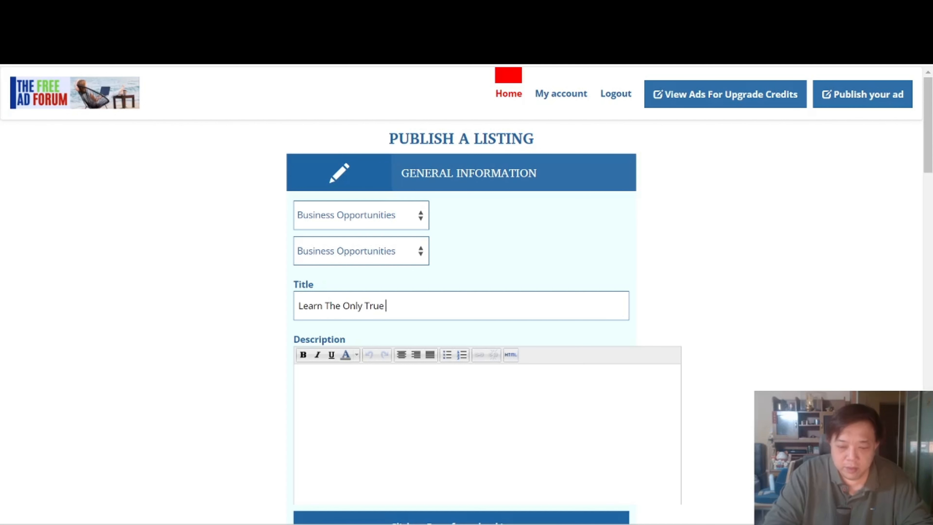
pyautogui.write('"push')
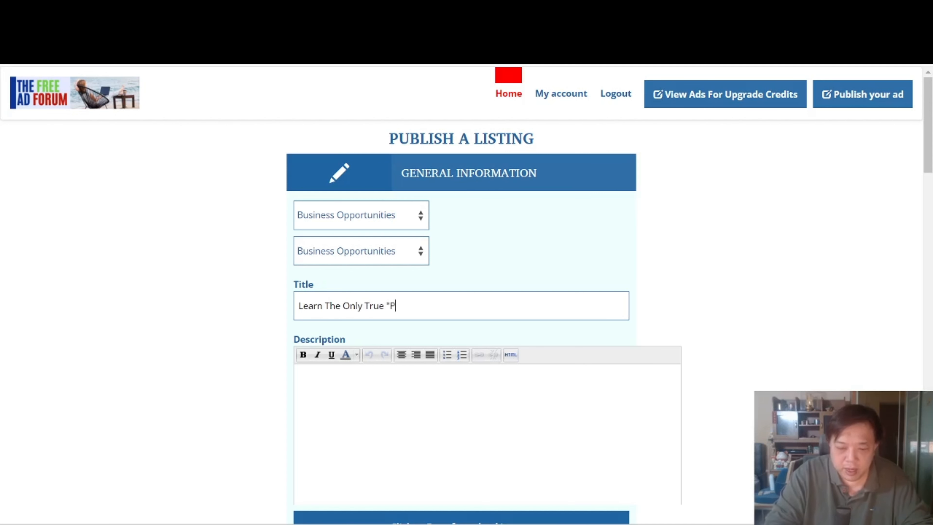
pyautogui.write('ush Button')
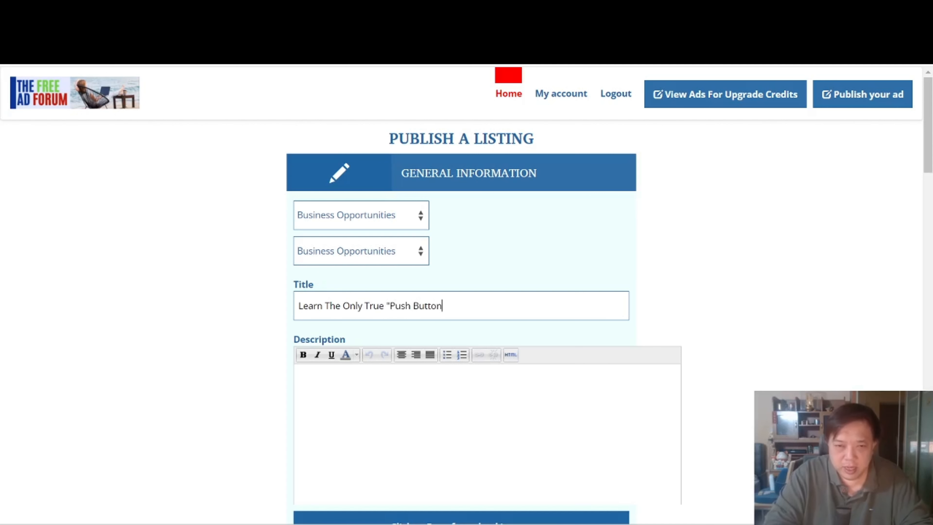
pyautogui.write('" Sys')
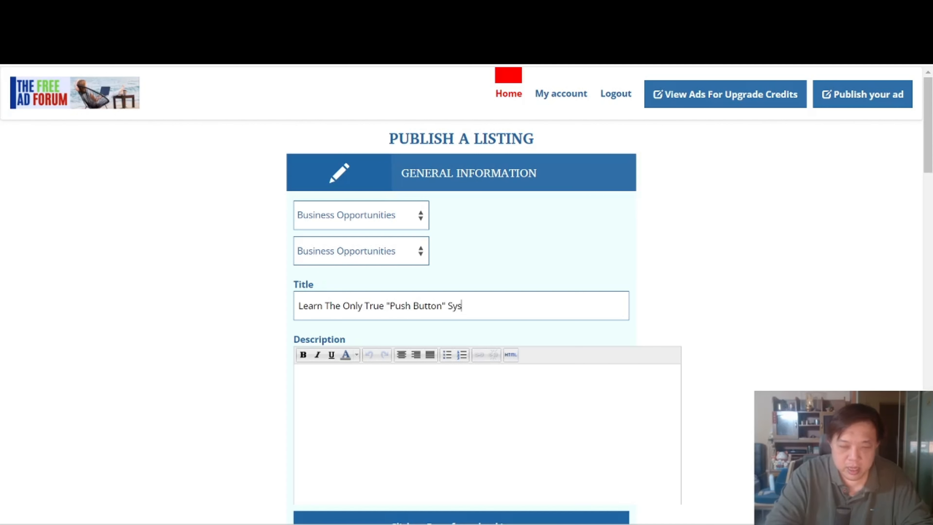
pyautogui.write('tem')
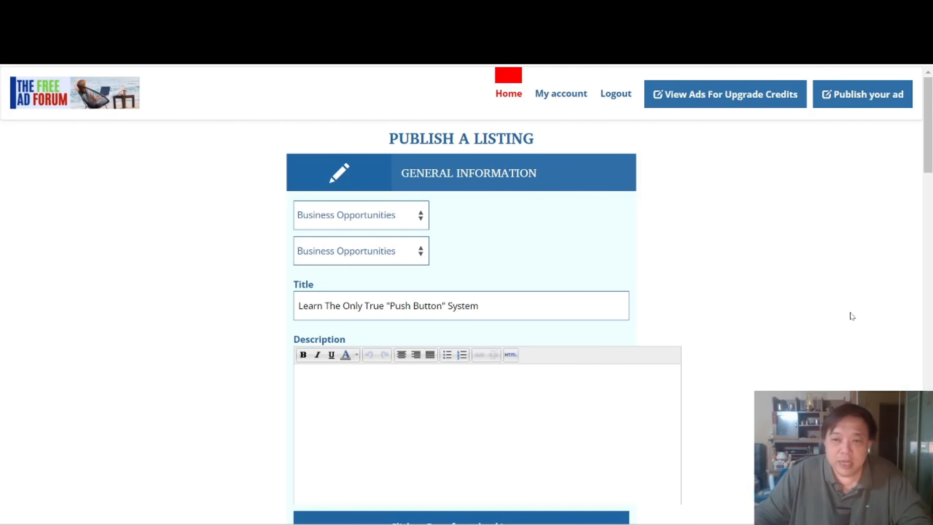
# Write the description sentence about the only true 'push-button' system in the online world - EMAIL MARKETING
pyautogui.scroll(-3)
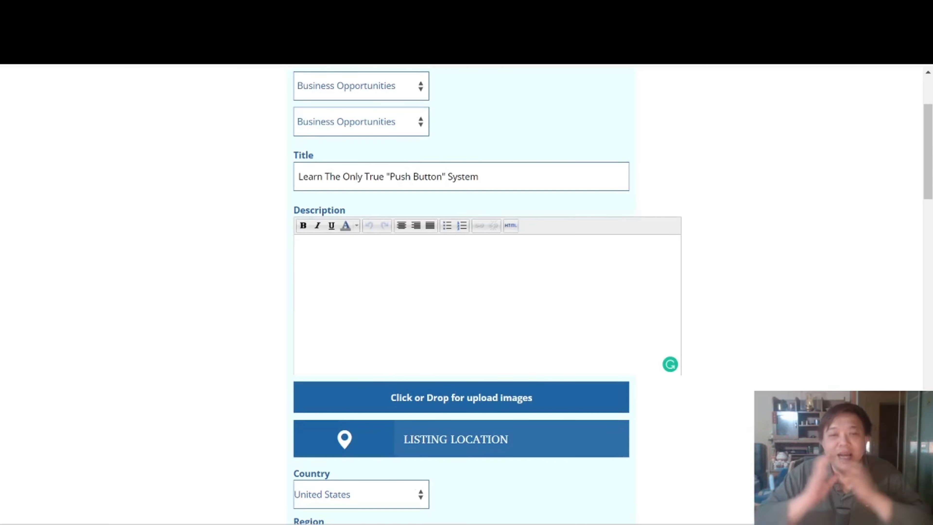
pyautogui.click(416, 266)
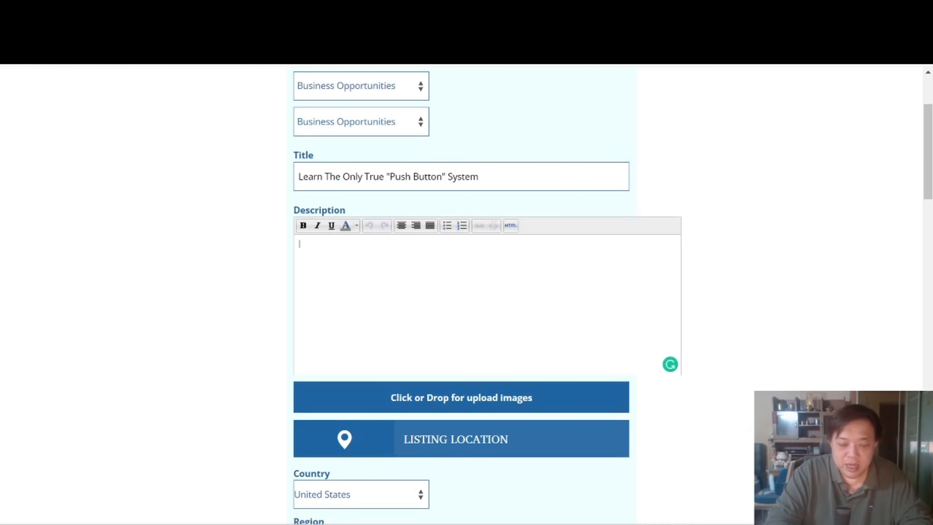
pyautogui.write('The only')
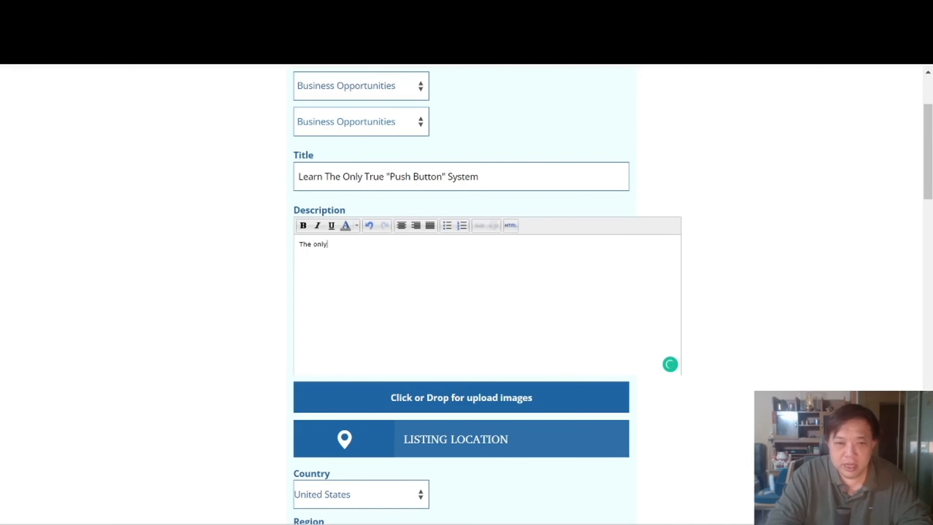
pyautogui.write('true "pu')
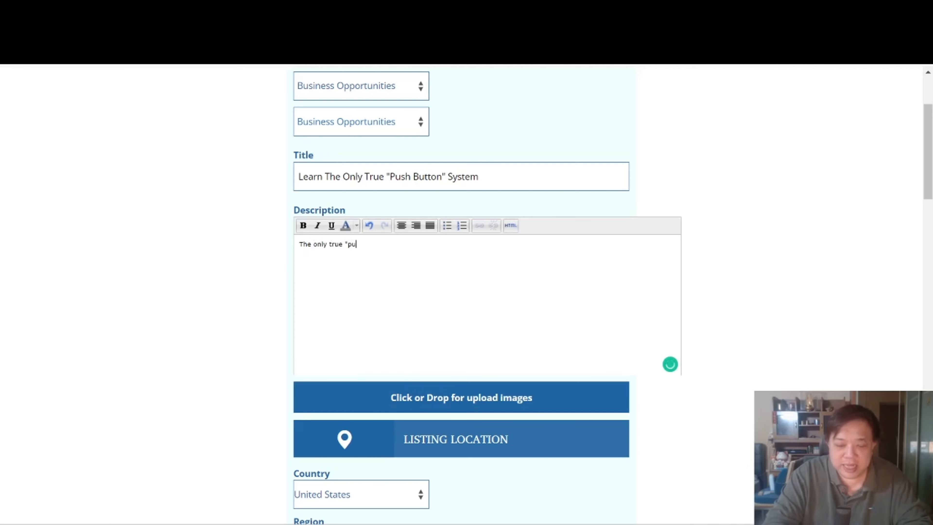
pyautogui.write('sh-')
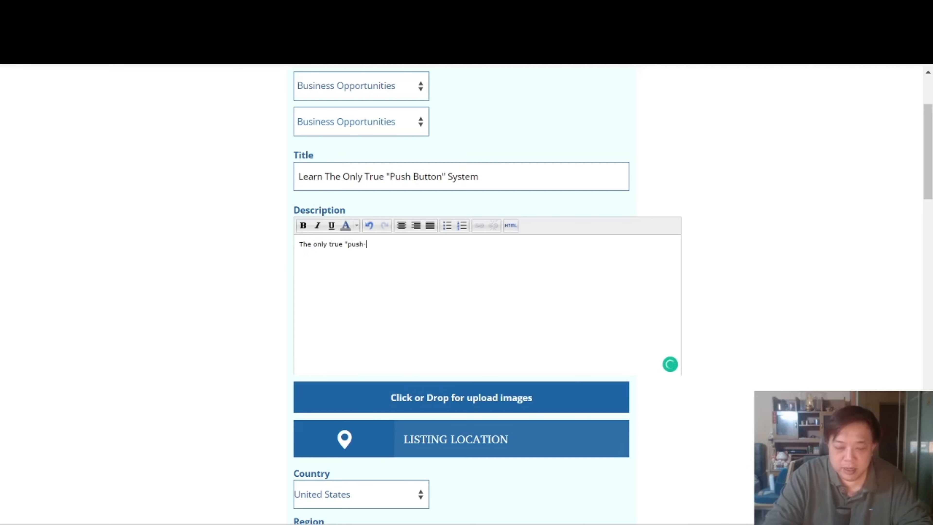
pyautogui.write('button"')
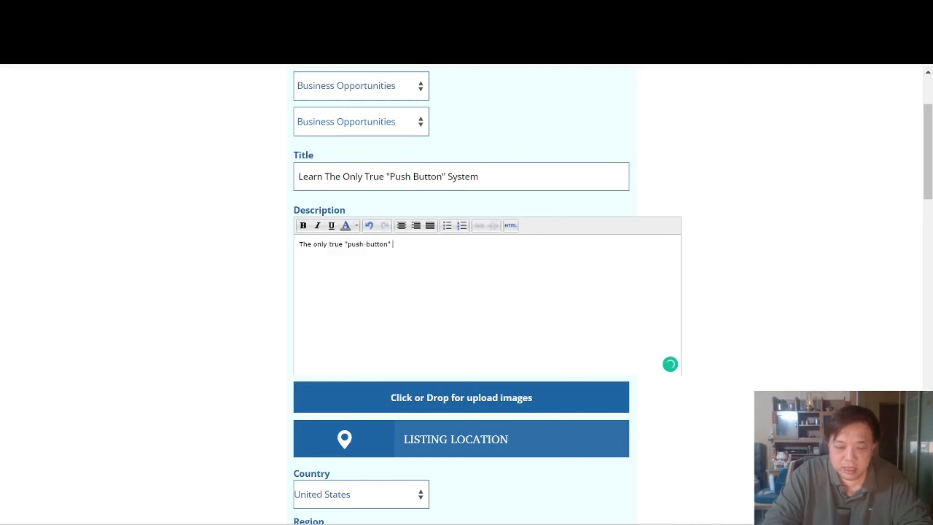
pyautogui.write('sy')
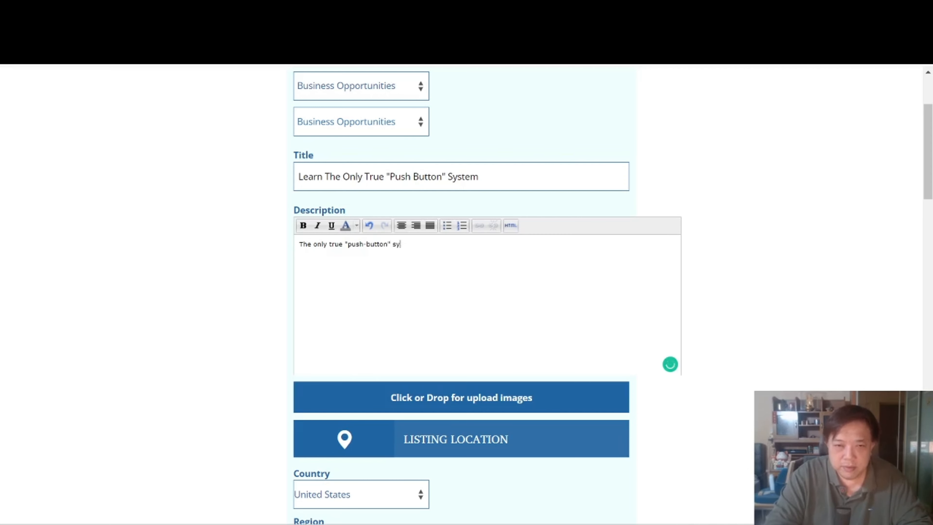
pyautogui.write('ste')
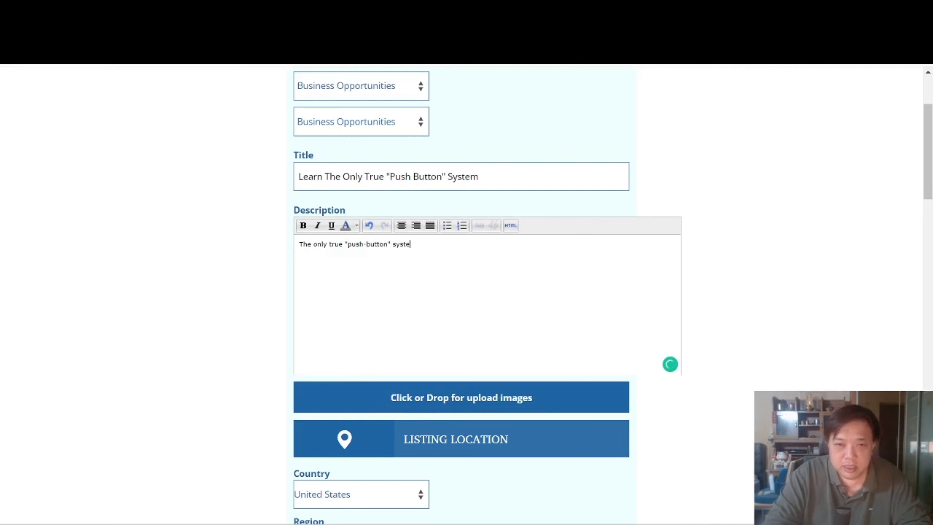
pyautogui.write('m in the online world -')
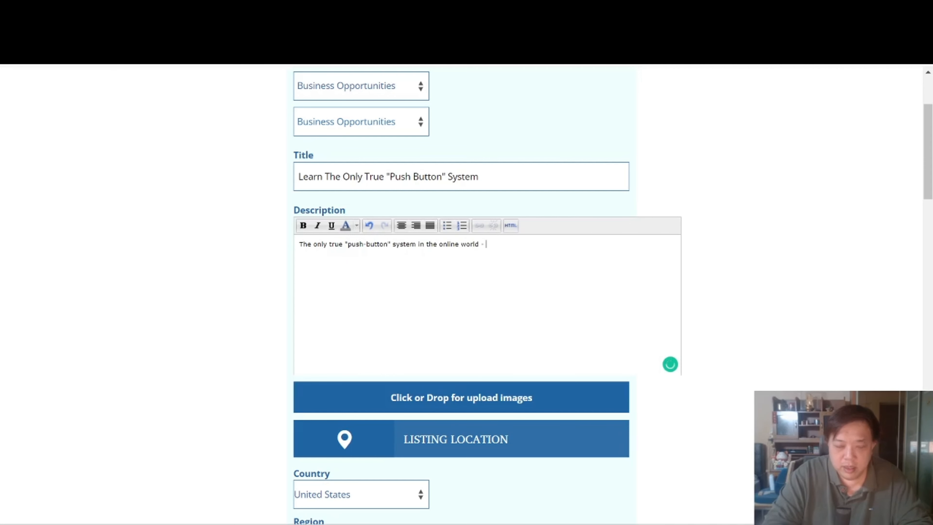
pyautogui.write('EMAIL MARKETING.')
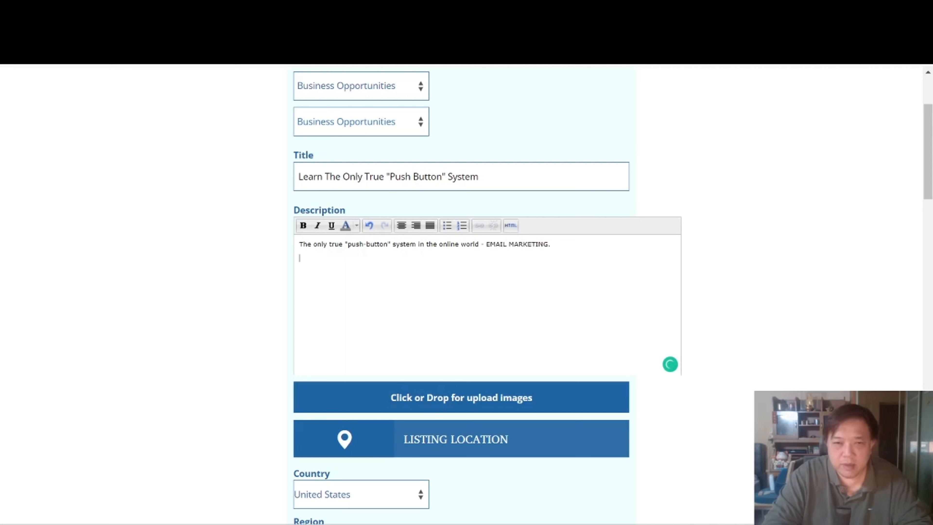
# Add a separate description line reading 'Visit my website here'
pyautogui.write('v')
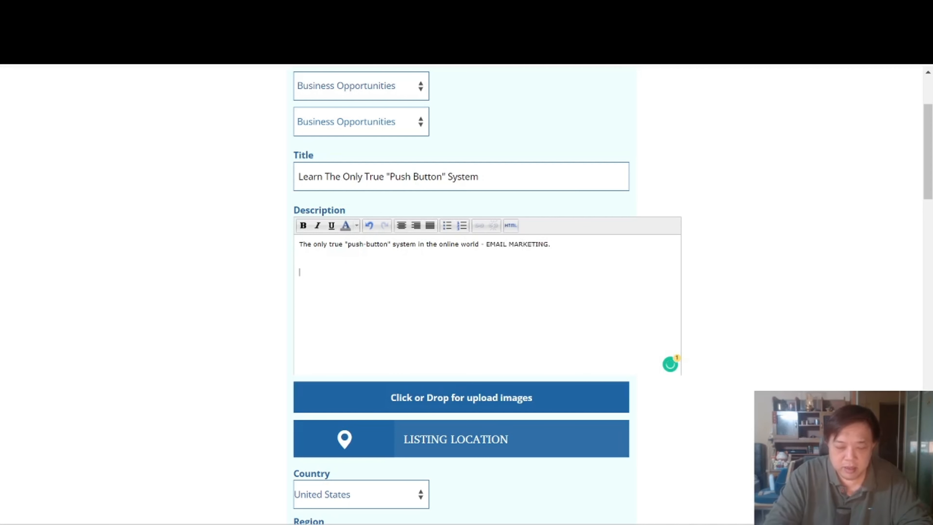
pyautogui.write('Visitm')
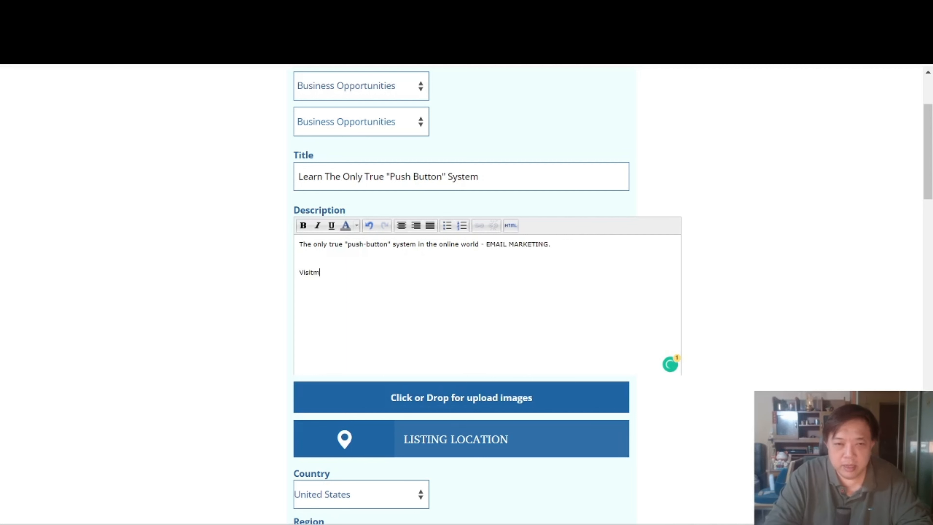
pyautogui.write('my webs')
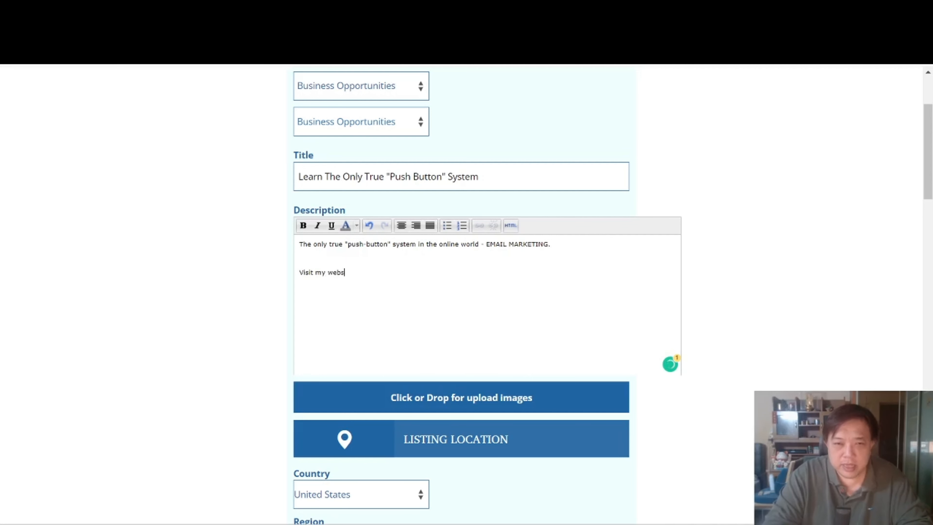
pyautogui.write('ite here')
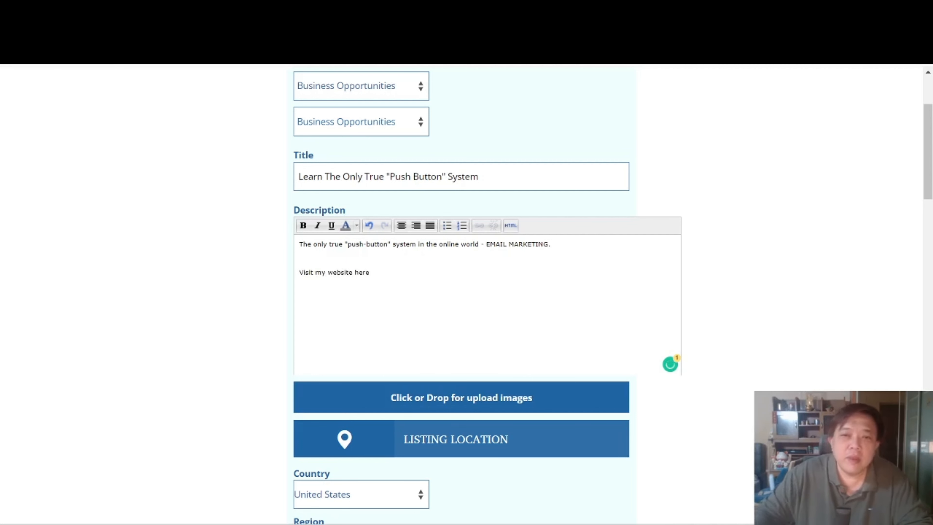
pyautogui.click(368, 272)
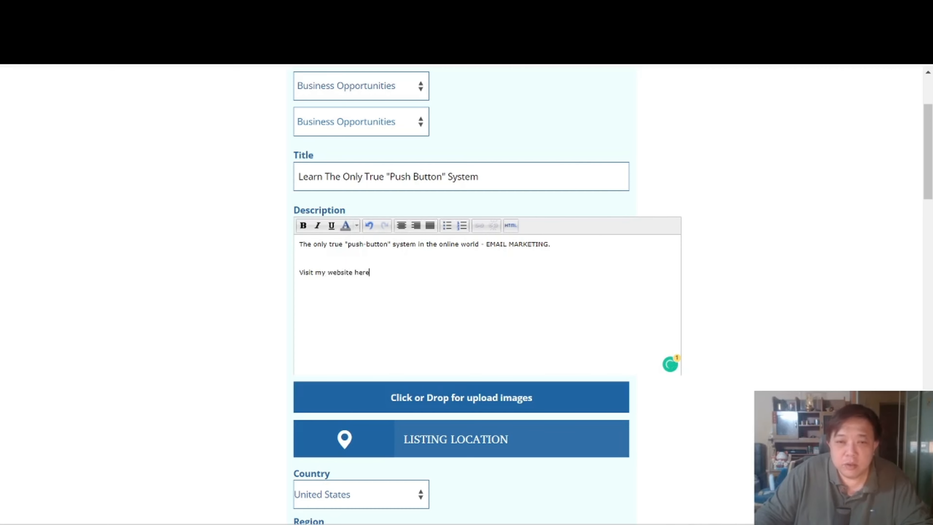
pyautogui.scroll(-3)
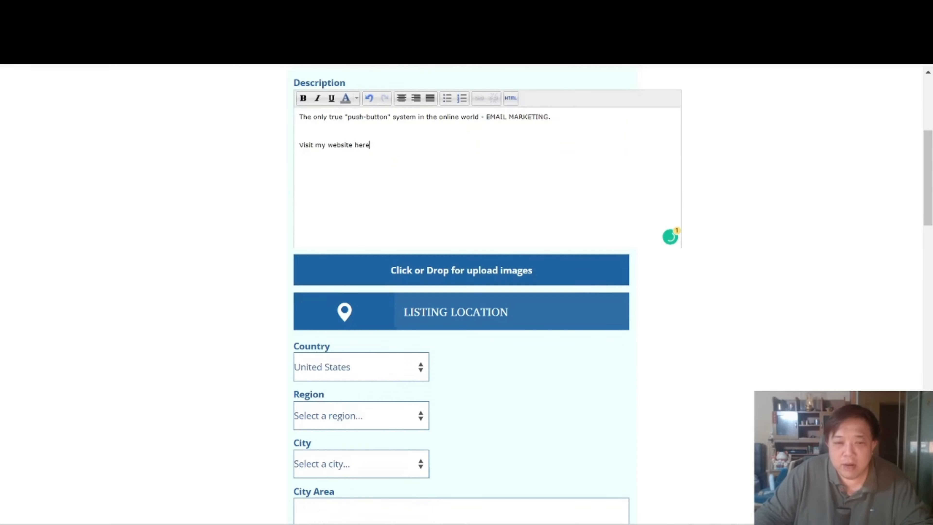
pyautogui.scroll(-3)
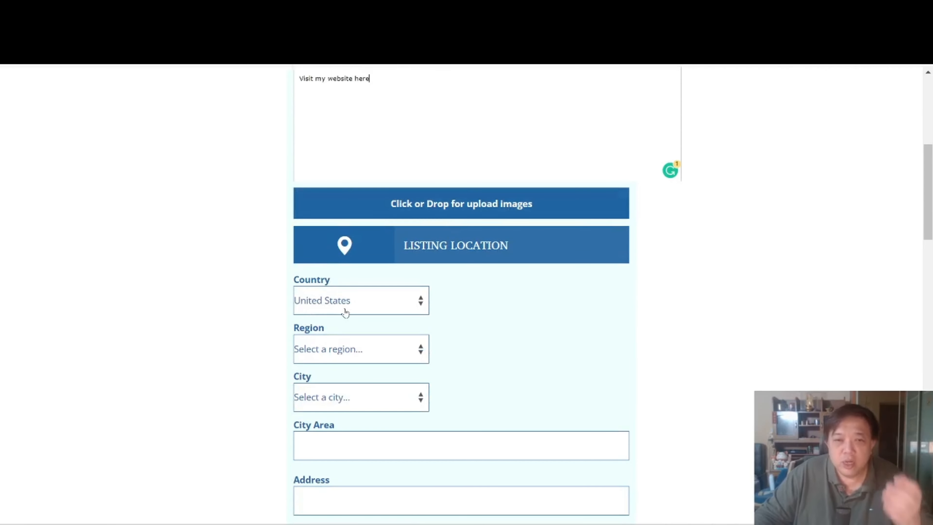
pyautogui.moveTo(390, 302)
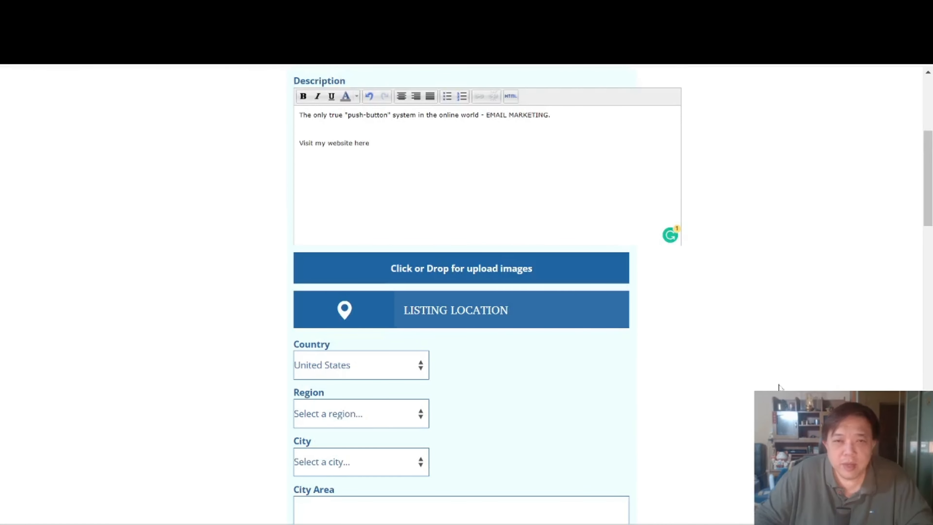
pyautogui.scroll(3)
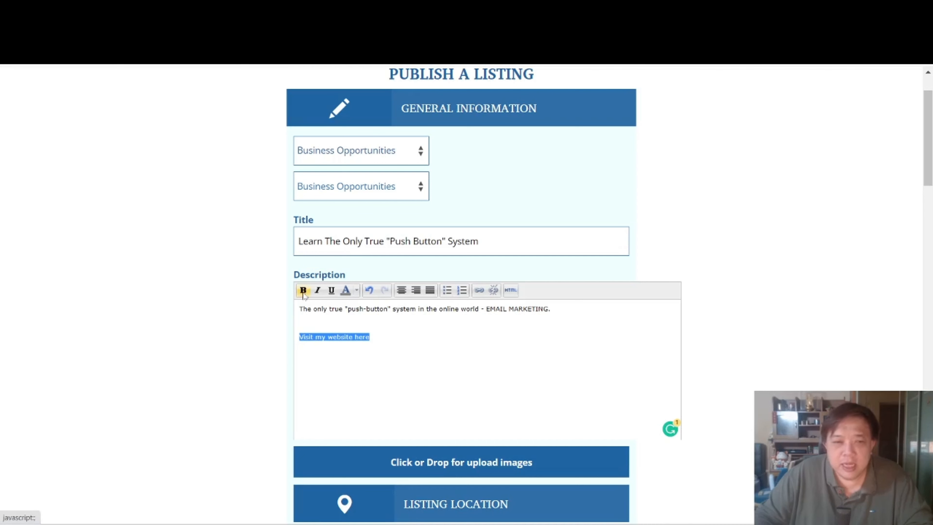
pyautogui.moveTo(447, 291)
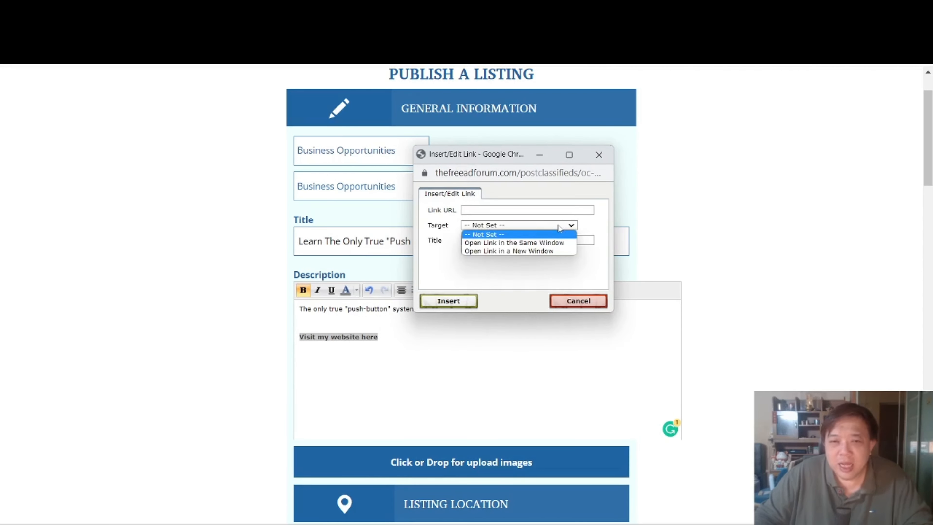
pyautogui.moveTo(514, 242)
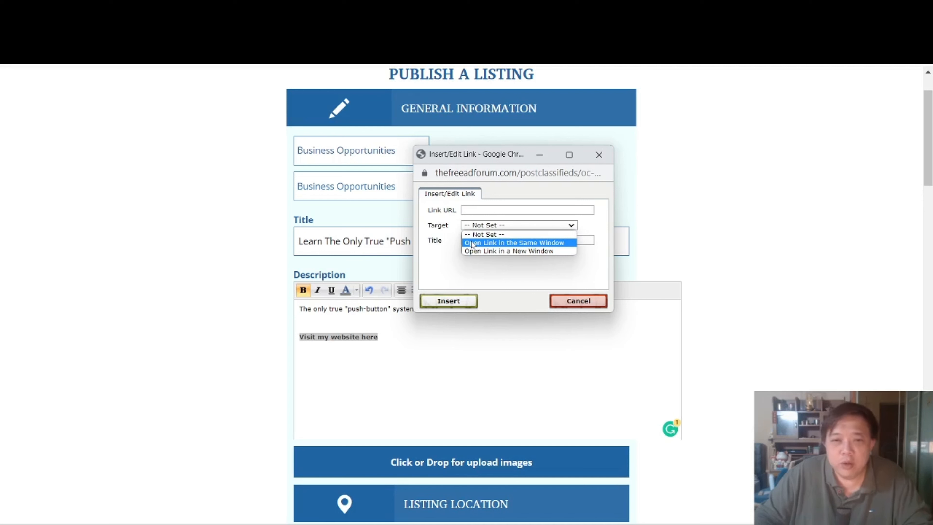
pyautogui.moveTo(476, 256)
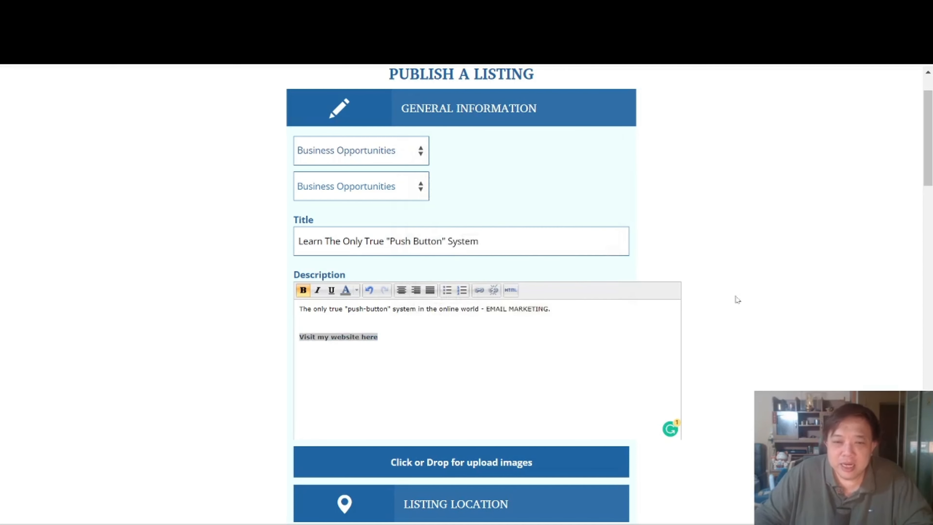
# Scroll past the location, website, phone, Facebook and YouTube fields to the PACK 3-in-1 upgrade options
pyautogui.scroll(-3)
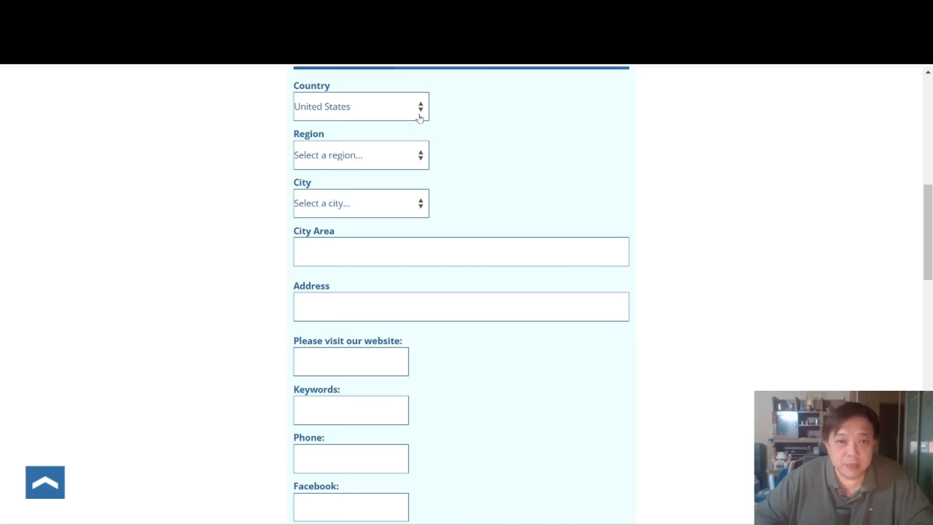
pyautogui.scroll(-3)
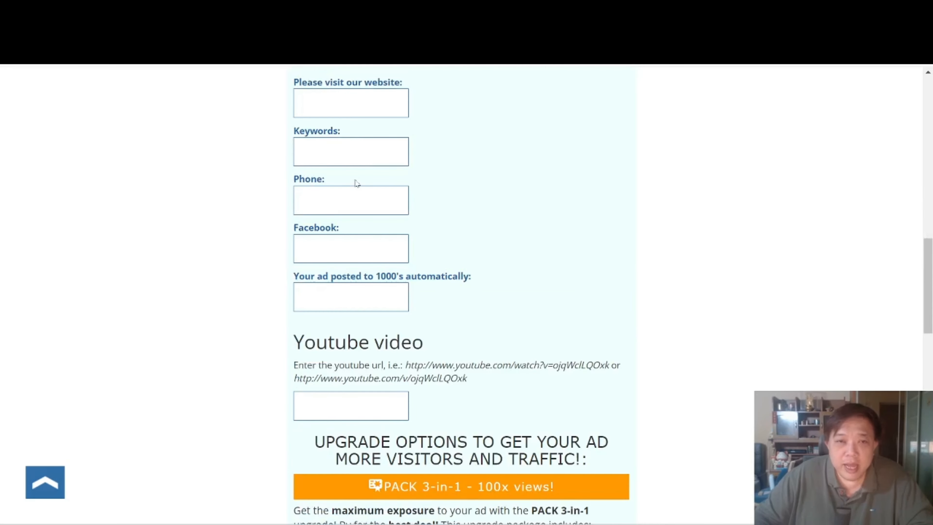
pyautogui.scroll(3)
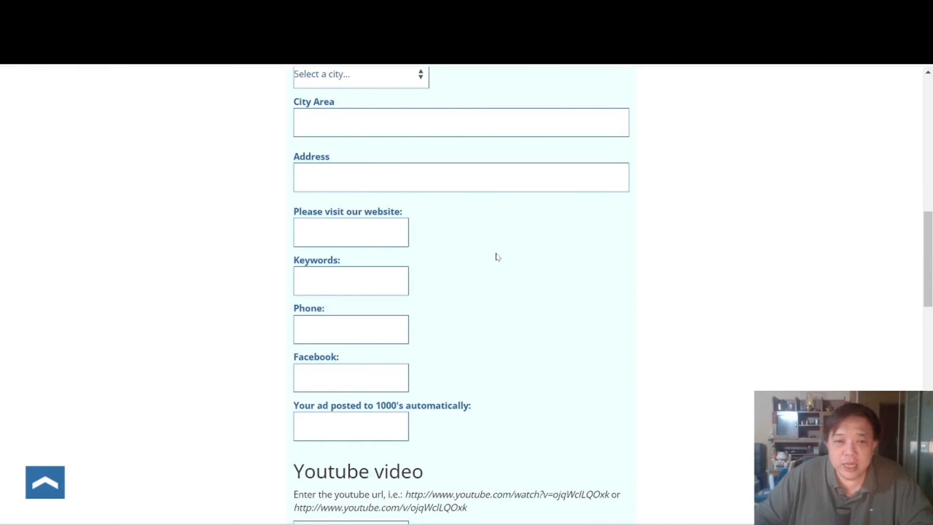
pyautogui.scroll(-3)
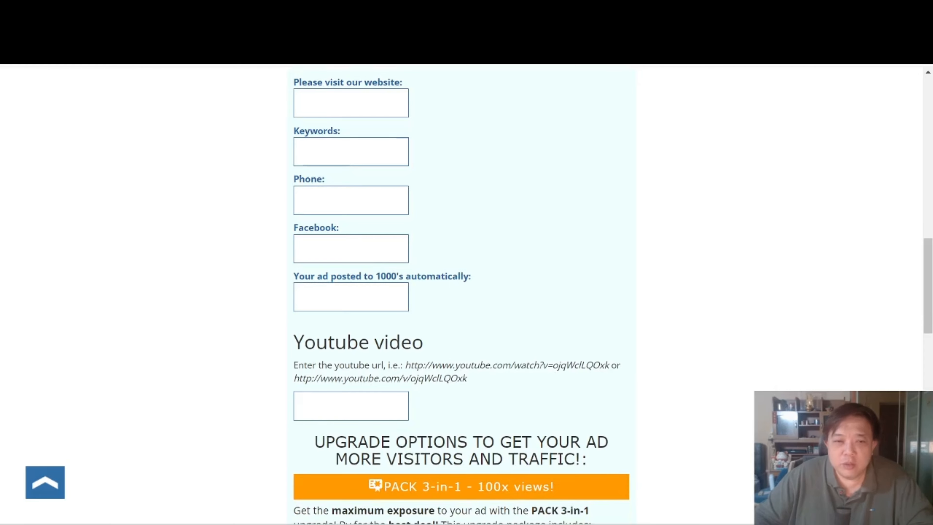
pyautogui.scroll(-3)
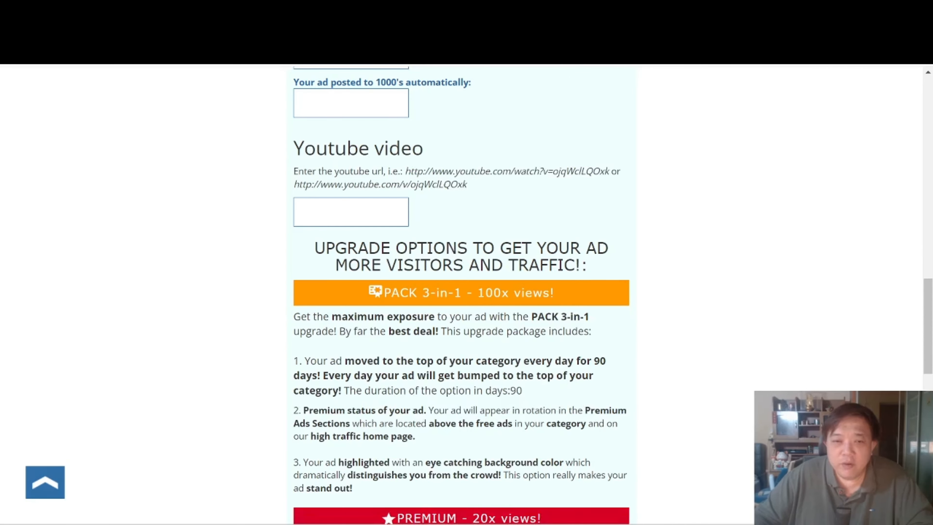
# Scroll past the Pack 3-in-1 (20USD), Premium and Highlight options to reach the Publish button
pyautogui.scroll(-3)
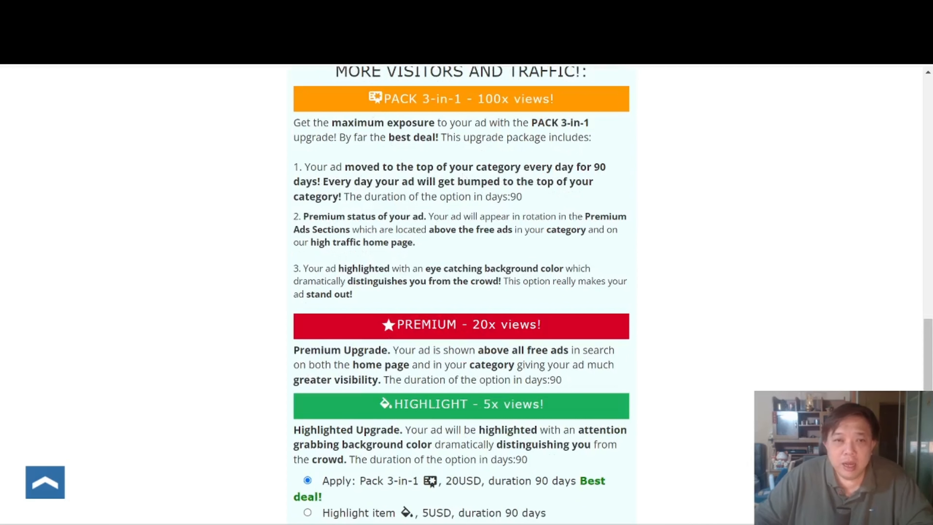
pyautogui.moveTo(421, 108)
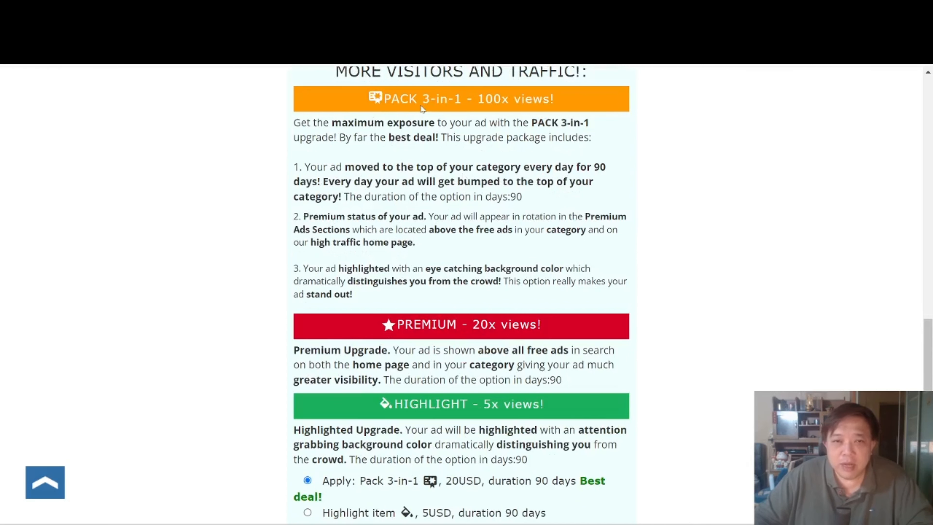
pyautogui.scroll(-3)
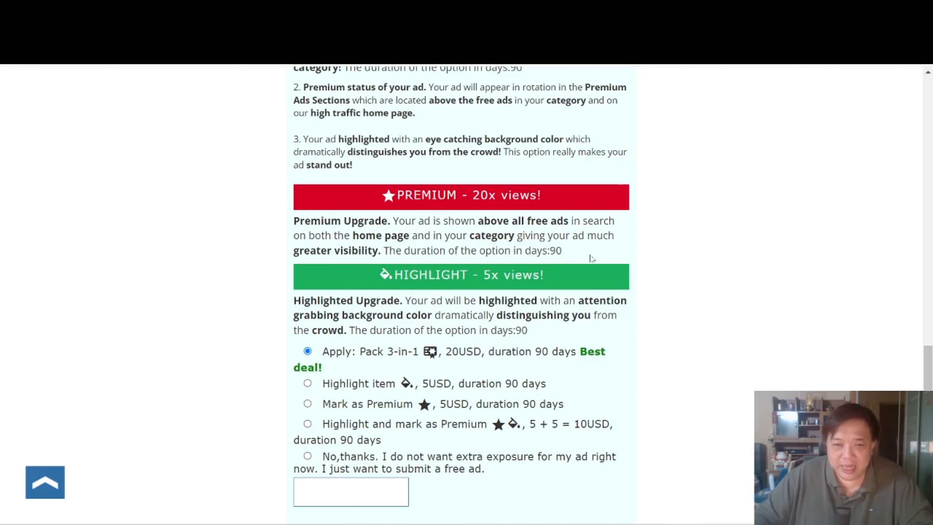
pyautogui.scroll(-3)
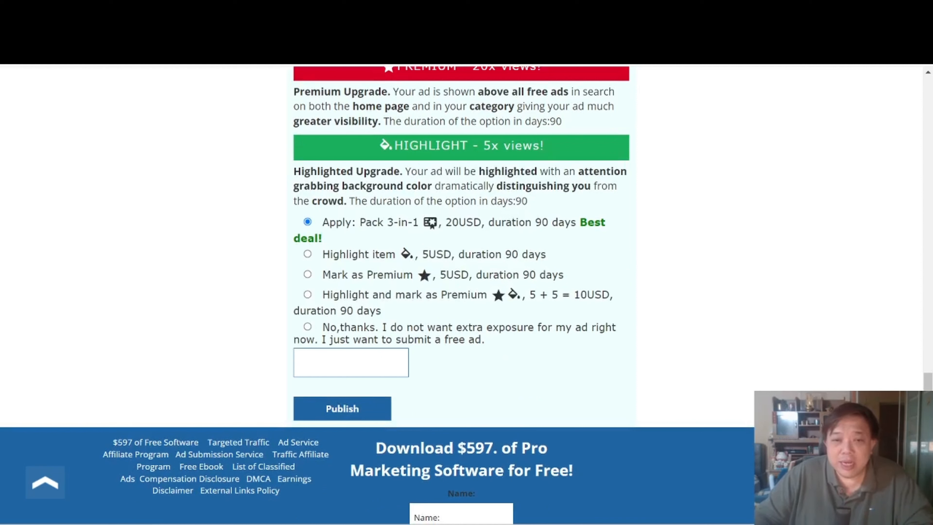
pyautogui.moveTo(473, 254); pyautogui.dragTo(533, 254)
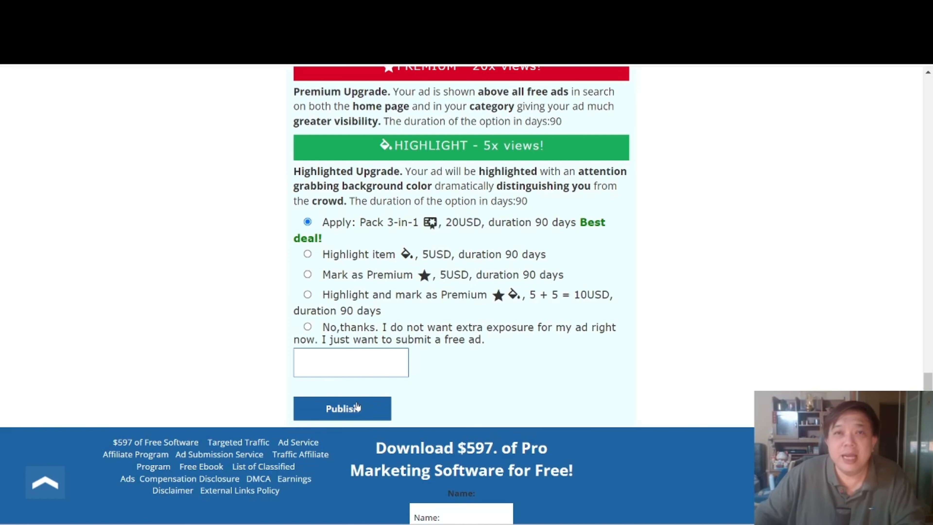
pyautogui.moveTo(598, 311)
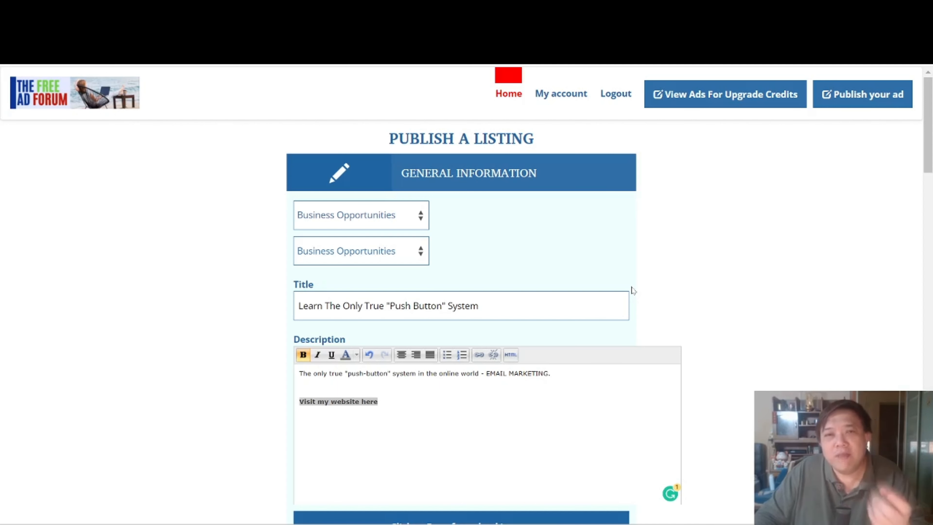
pyautogui.moveTo(634, 283)
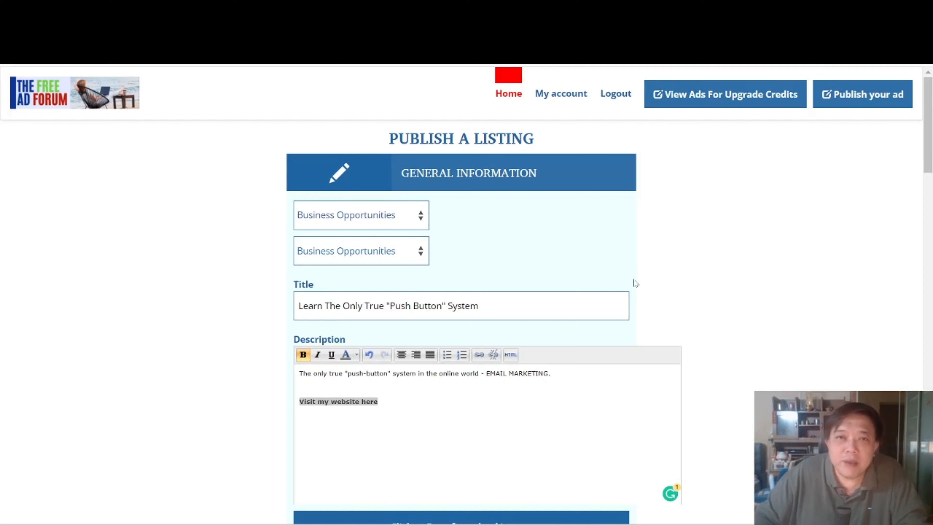